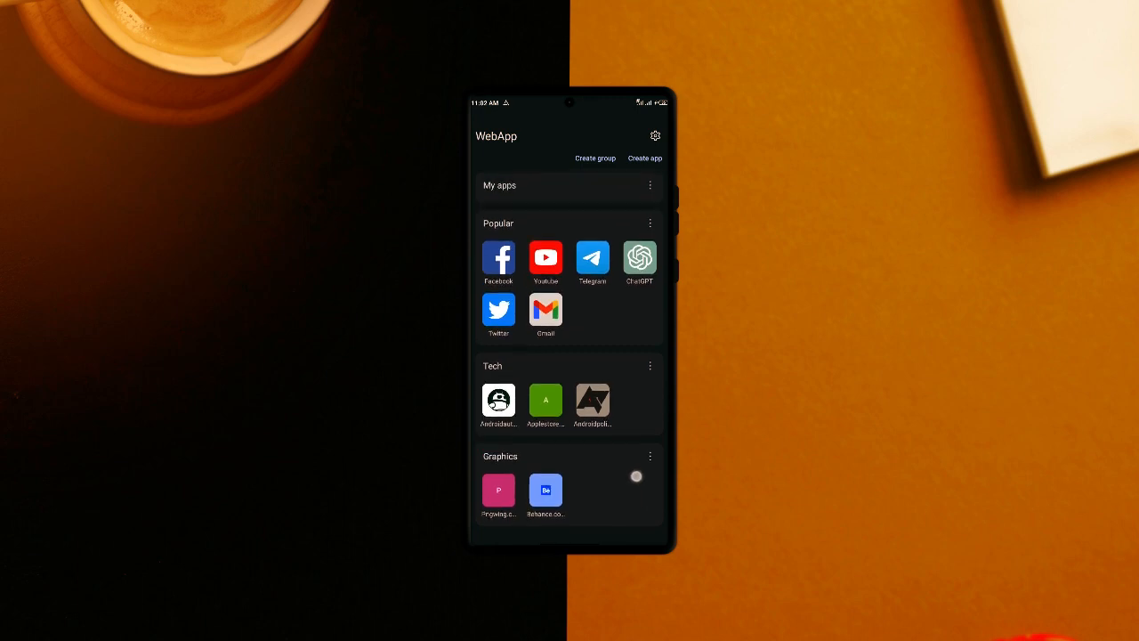
Start a new web app, preview the entered website and return to the web apps list.
left_click(644, 157)
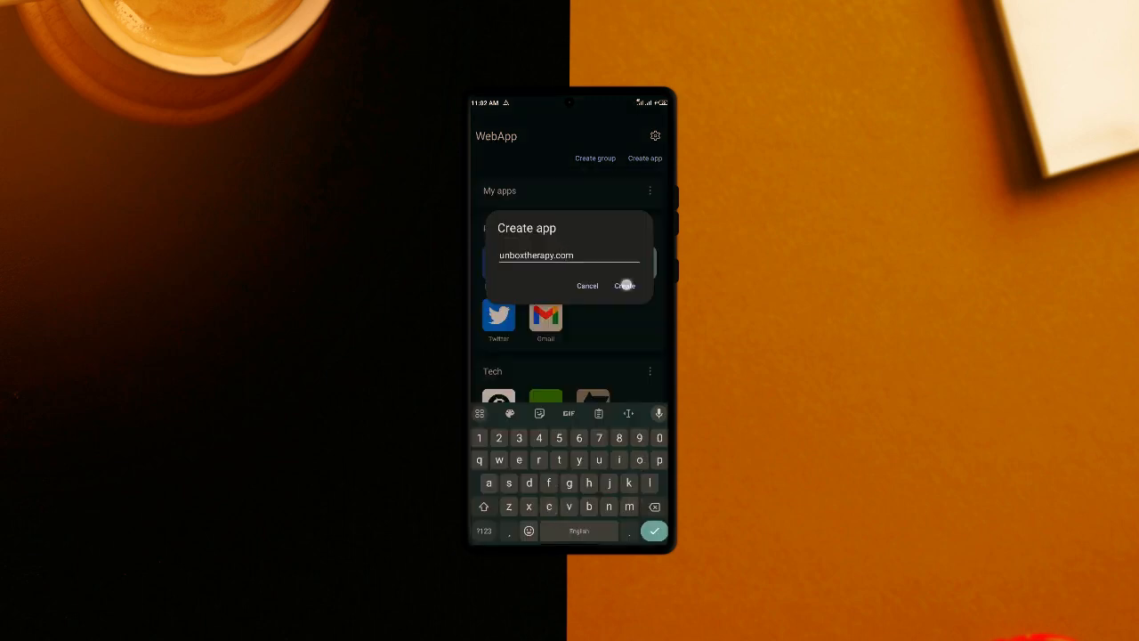
left_click(623, 284)
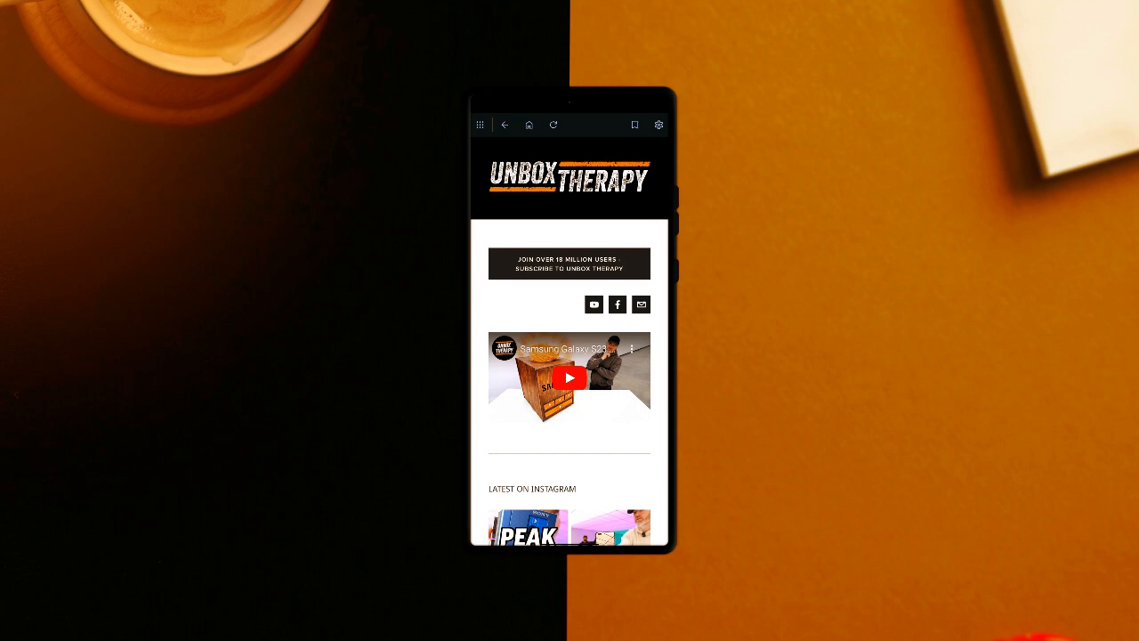
scroll("down", 3)
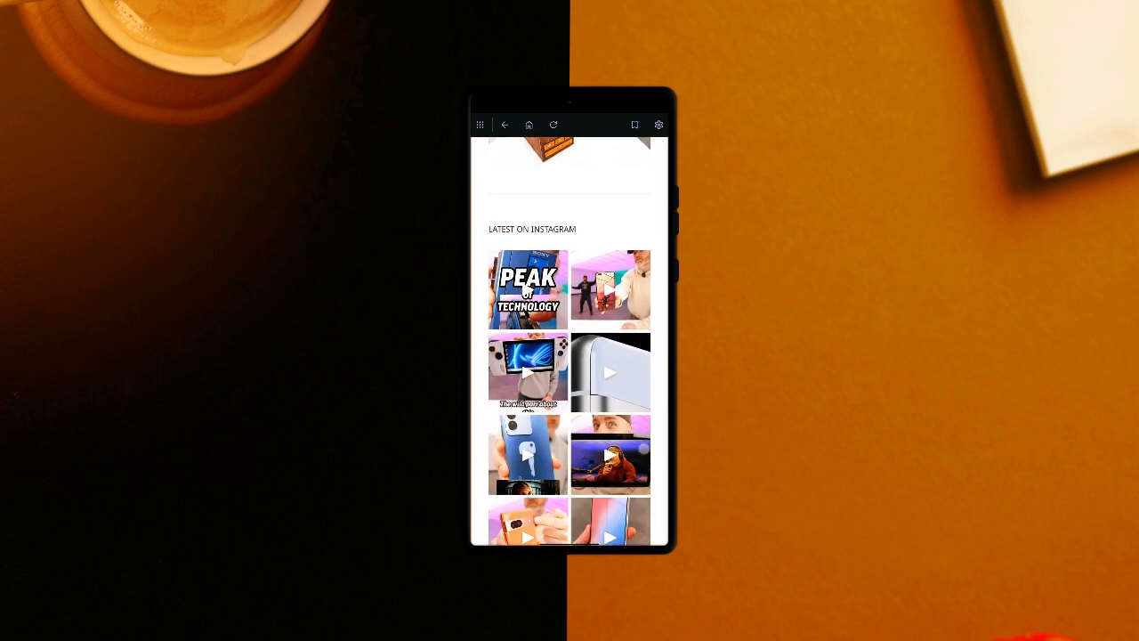
left_click(505, 125)
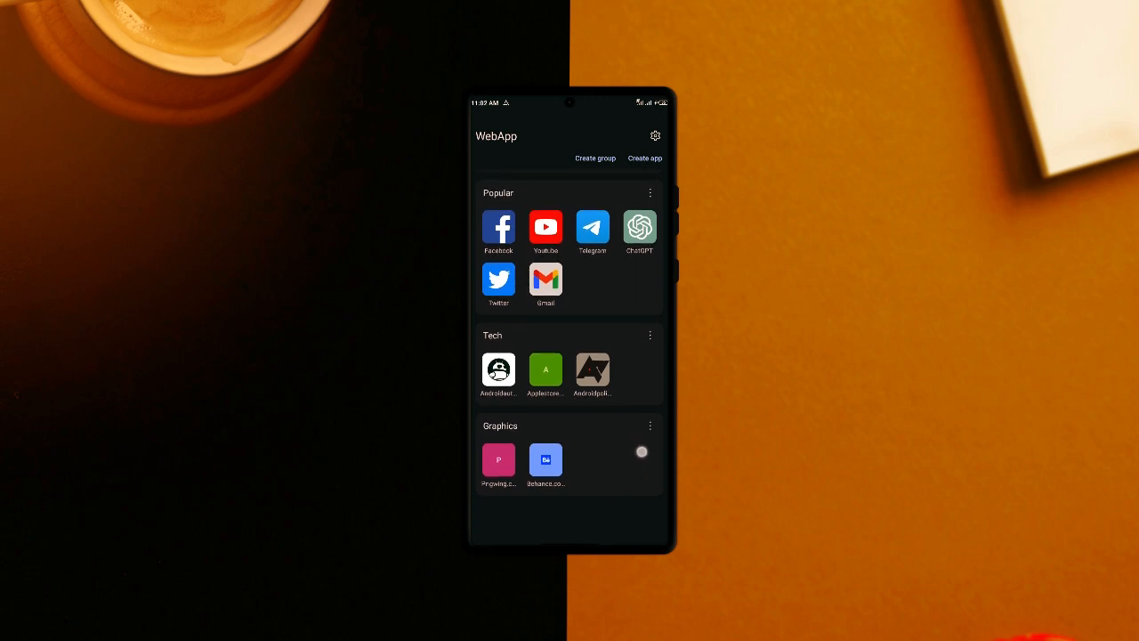
Create a web app for unboxtherapy.com and browse the resulting site.
type("unboxtherapy.com")
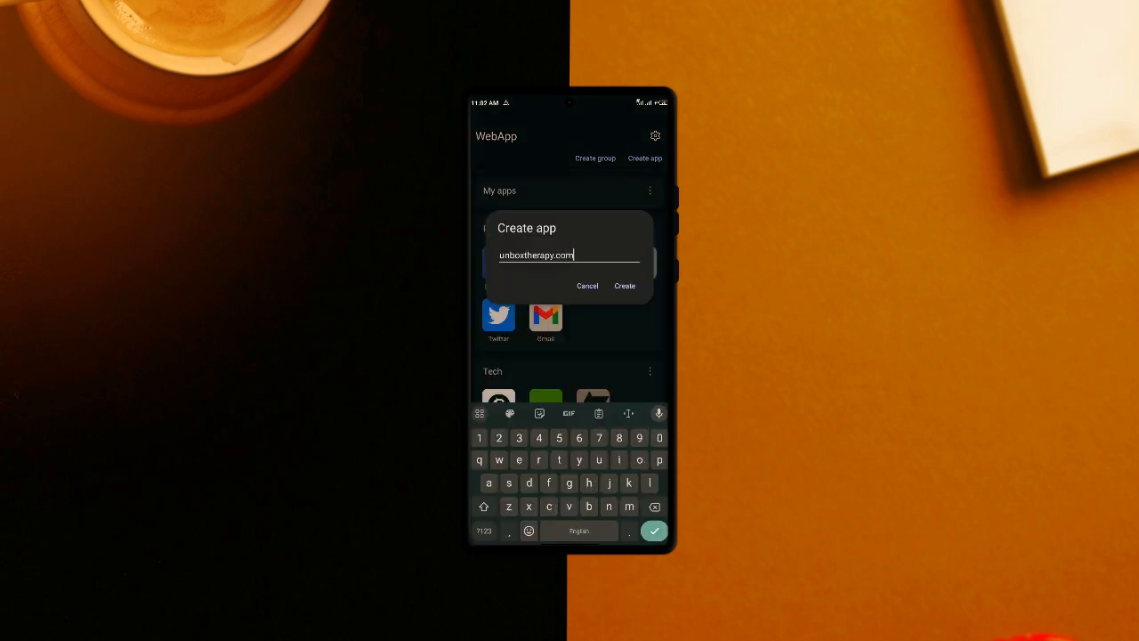
left_click(624, 285)
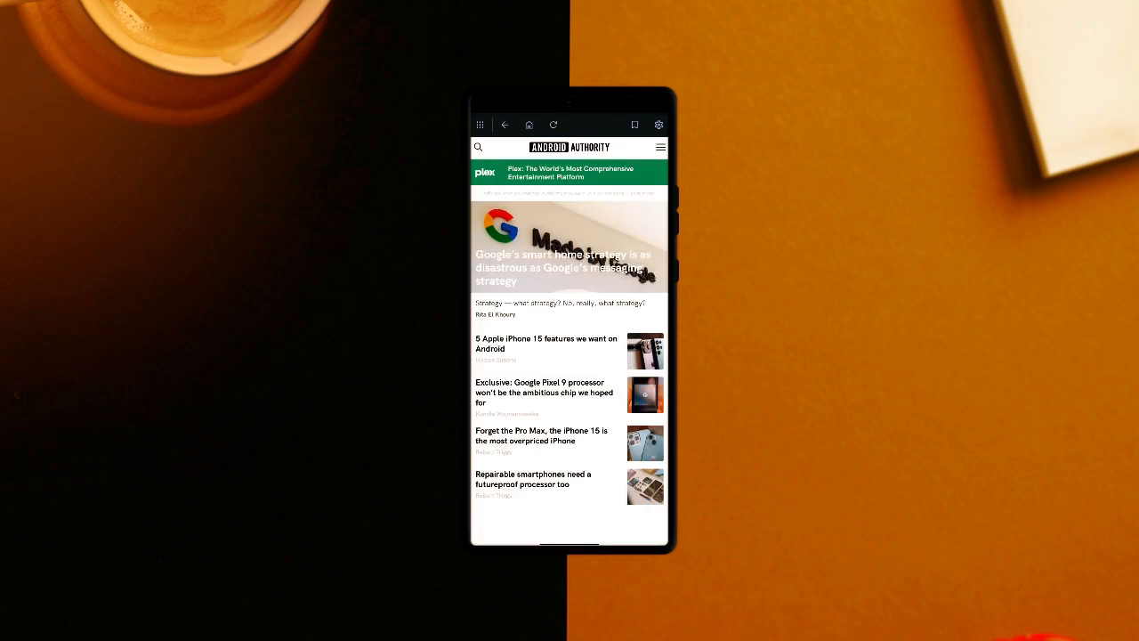
scroll("down", 3)
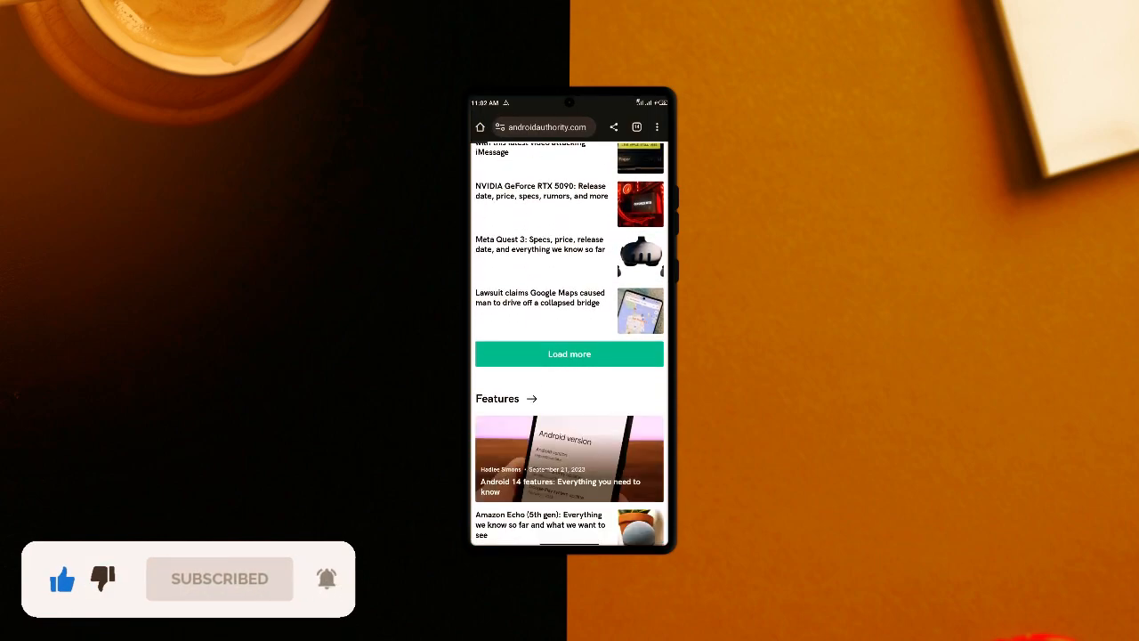
scroll("down", 3)
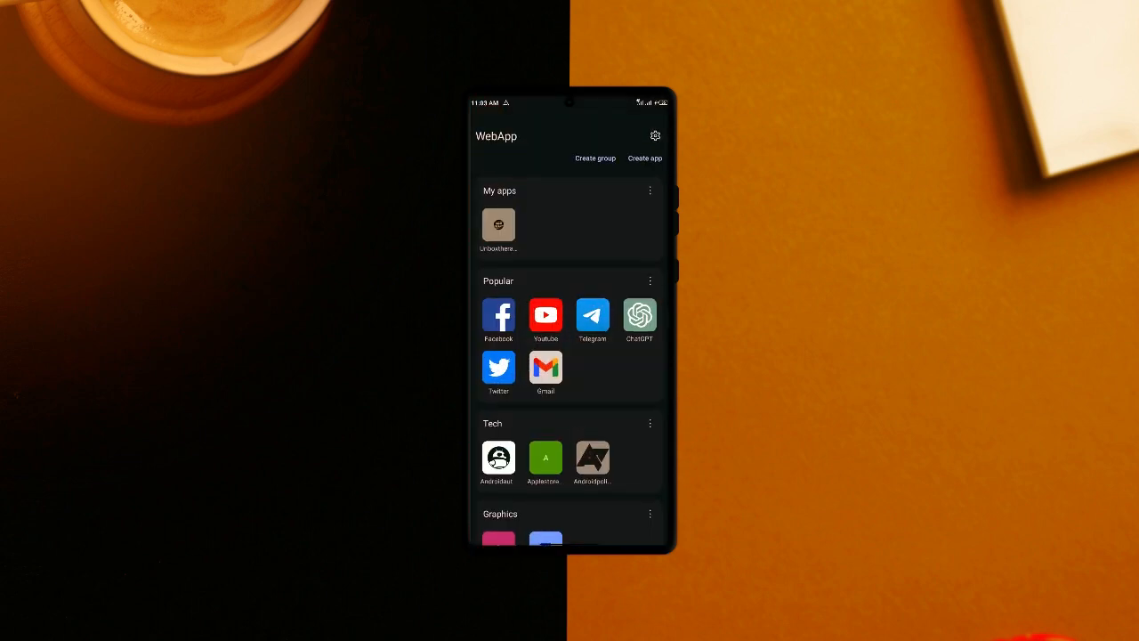
Show the action menu for the saved Unbox Therapy web app under My apps.
scroll("down", 3)
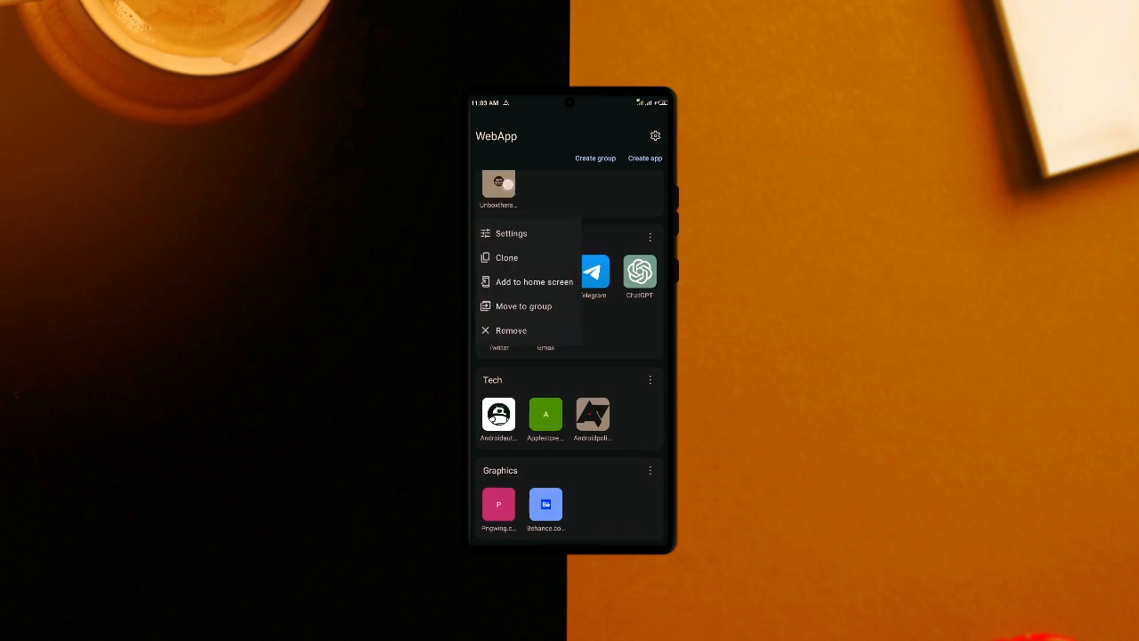
left_click(523, 306)
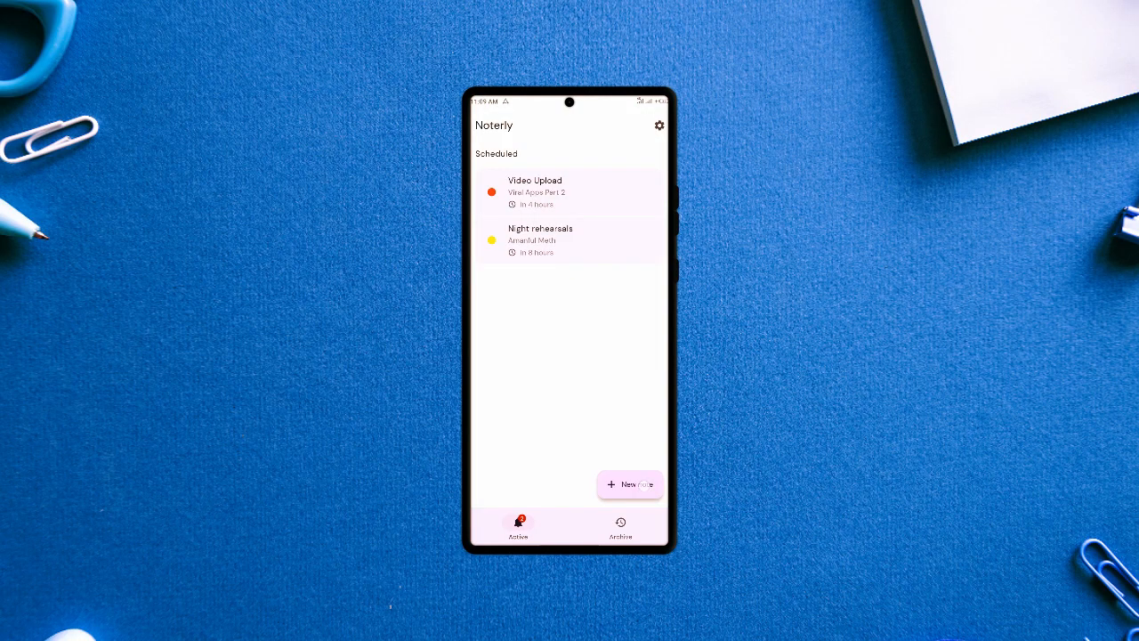
Start a new note titled Retrieve printed books with its body text.
left_click(630, 484)
type("Retrieve")
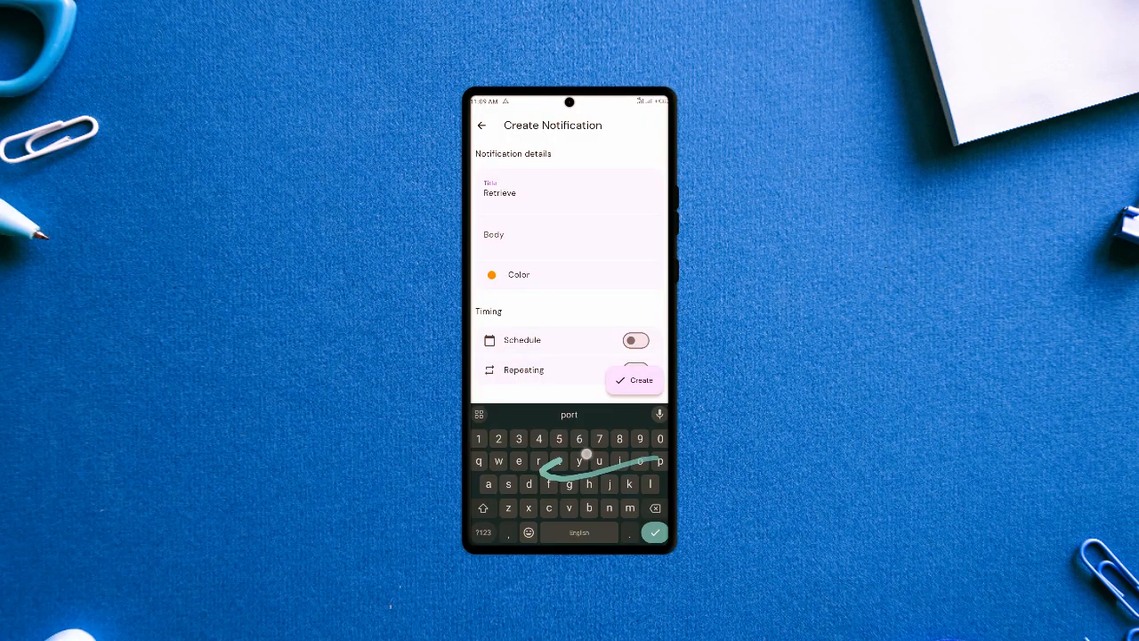
type("printed")
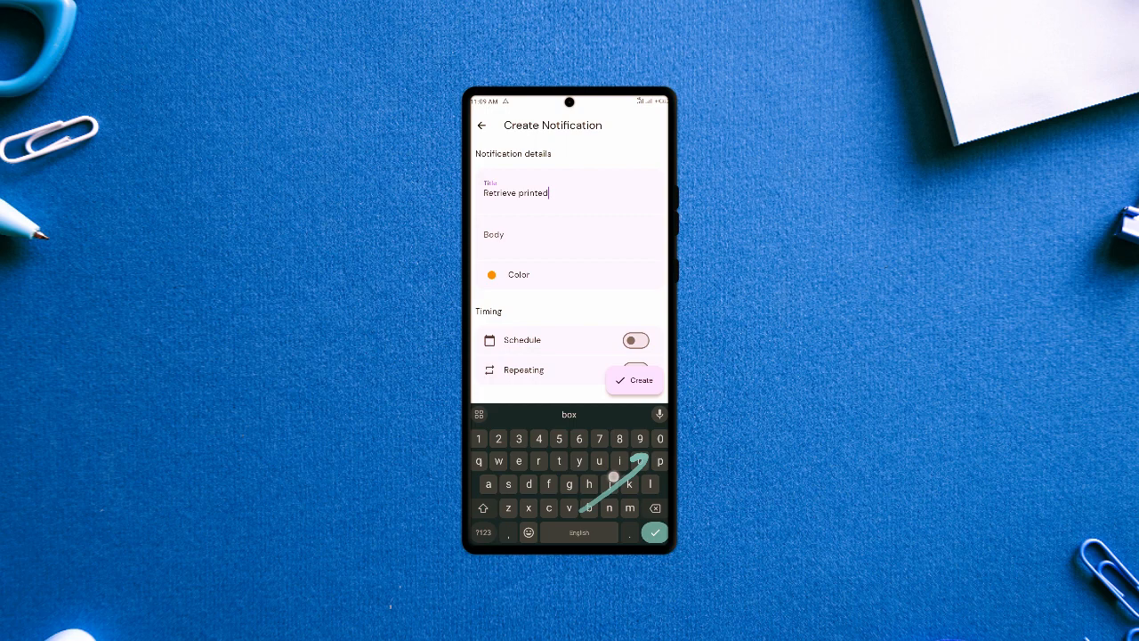
type("bones")
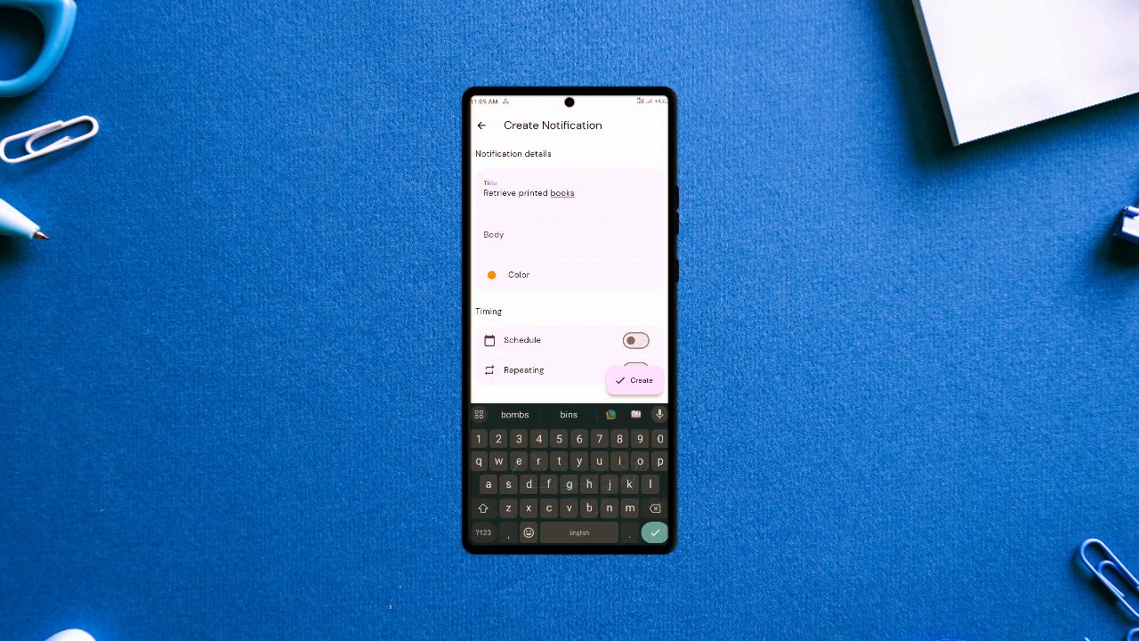
Schedule the note for tomorrow at 1:00 PM and save it.
left_click(636, 340)
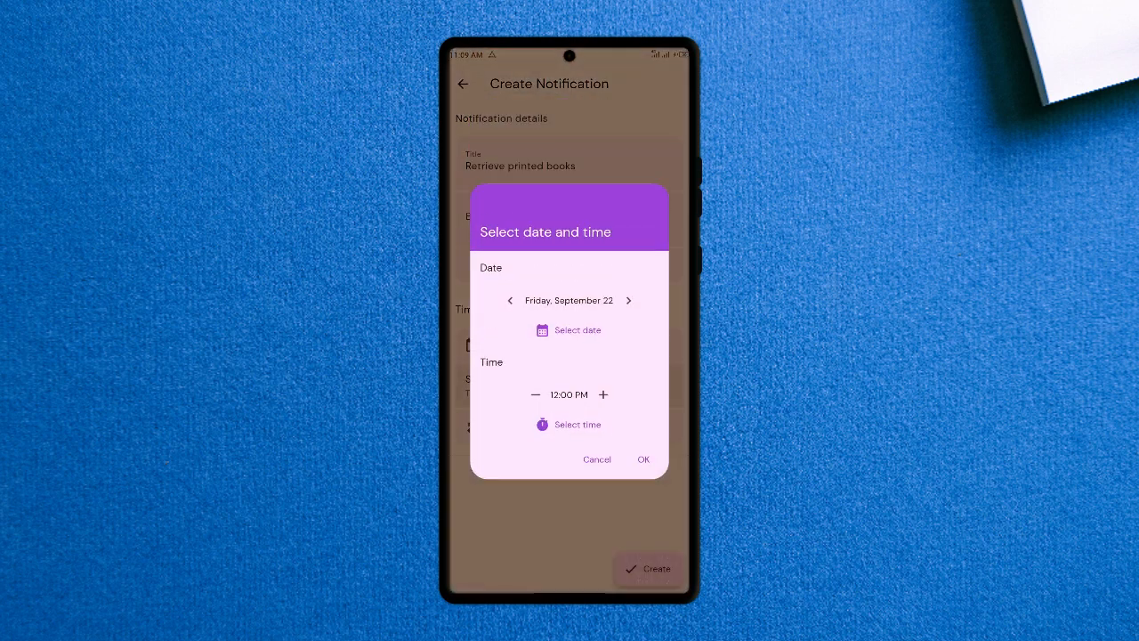
left_click(629, 299)
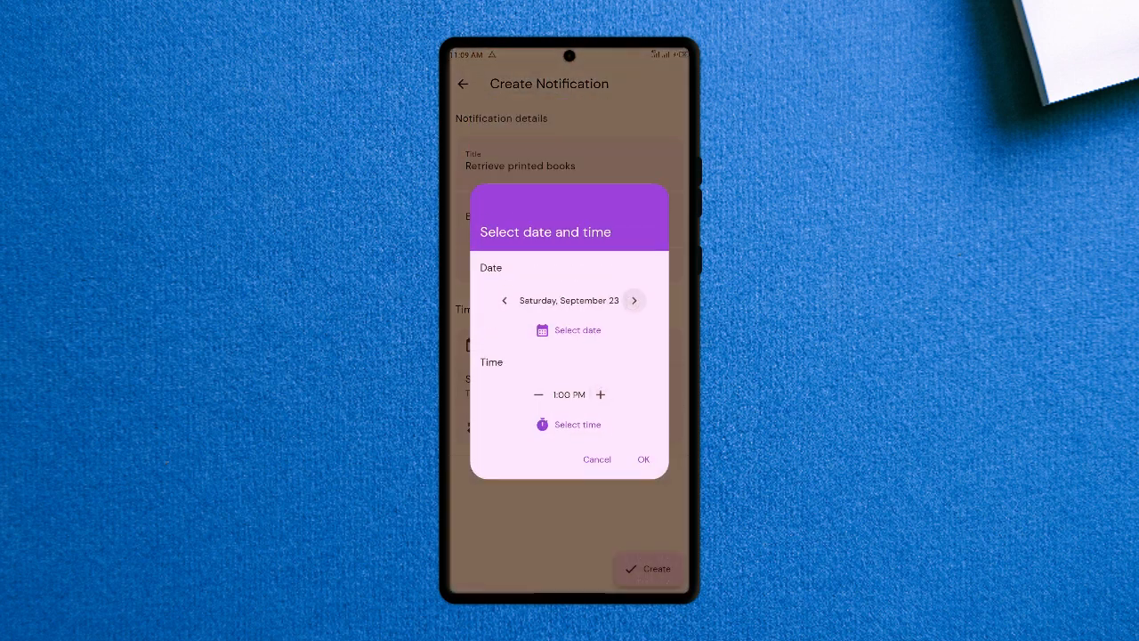
left_click(643, 459)
type("N")
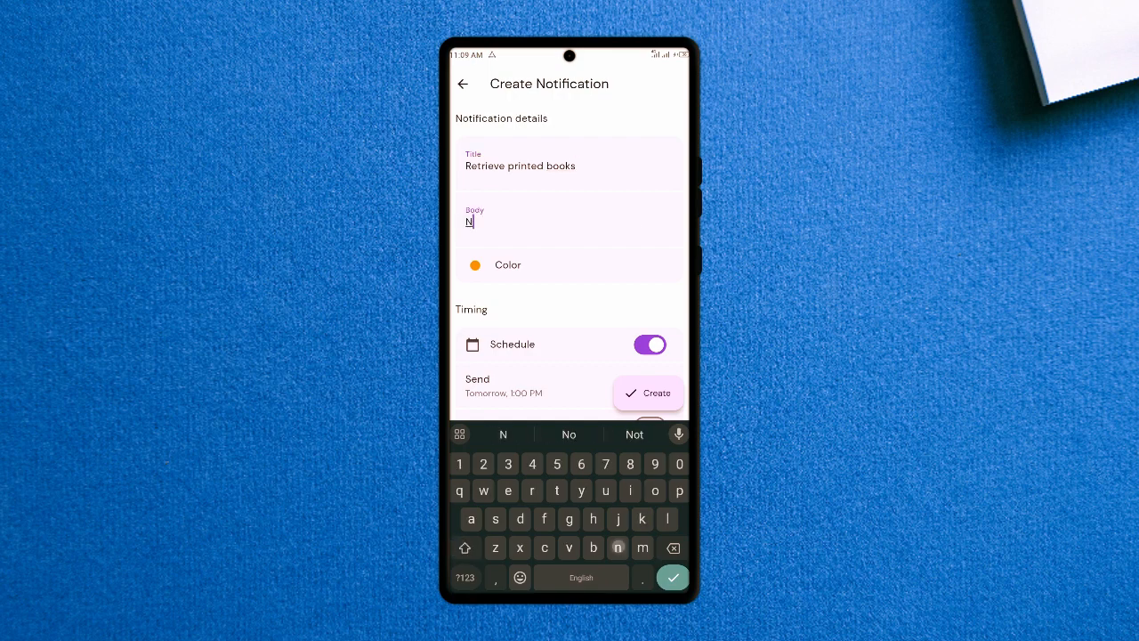
type("kansah")
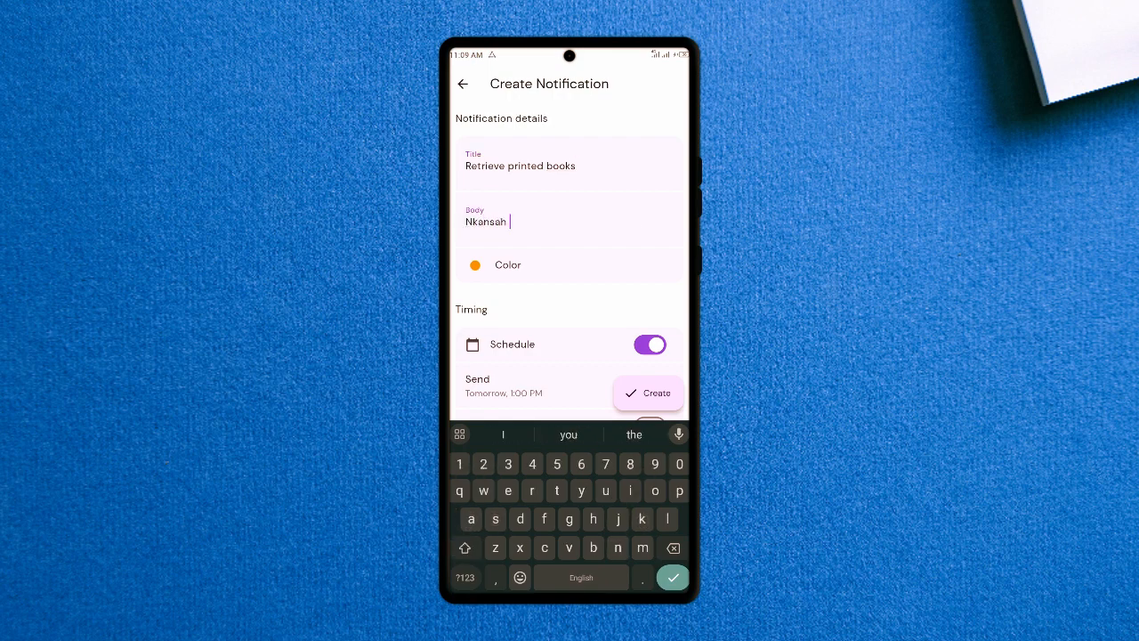
left_click(648, 393)
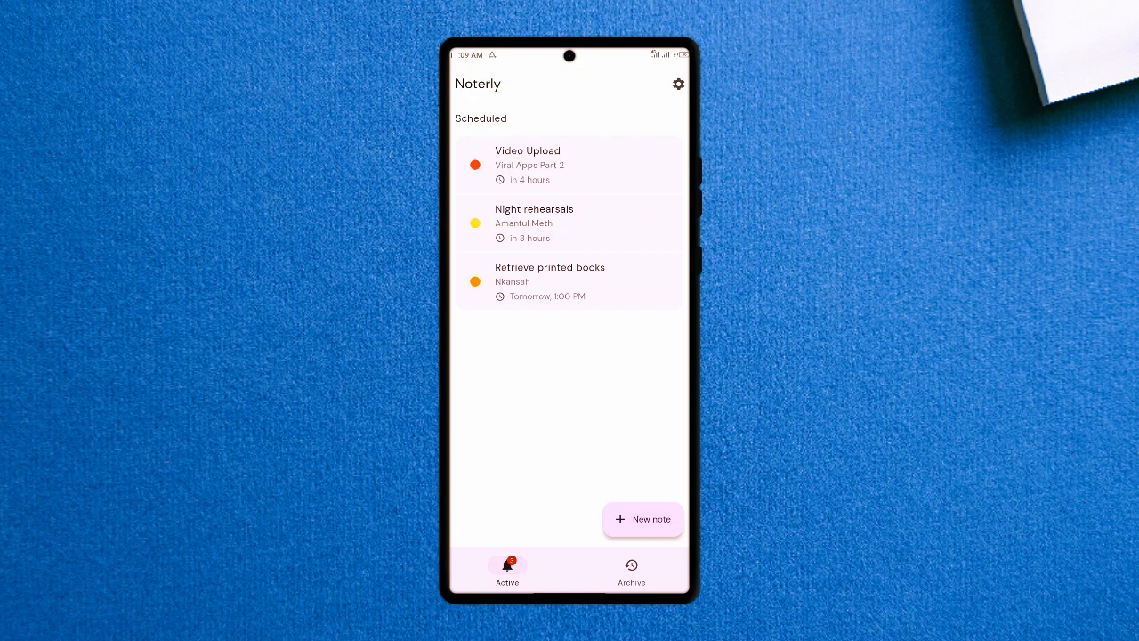
Show the archived notes and open the flyer design note's Edit Notification screen.
left_click(570, 164)
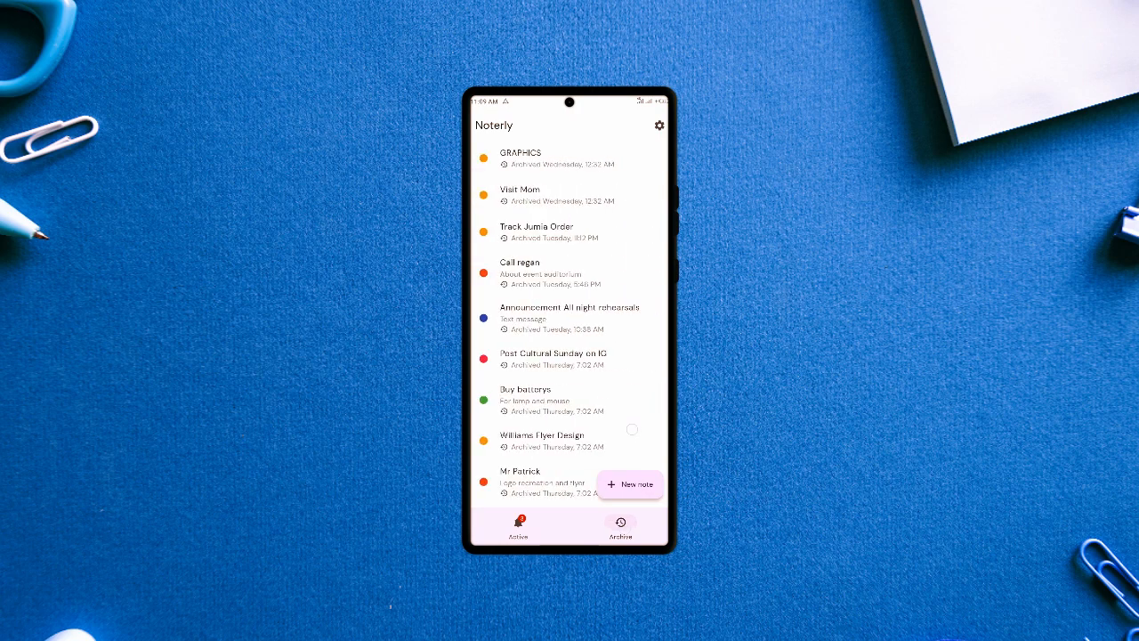
scroll("down", 3)
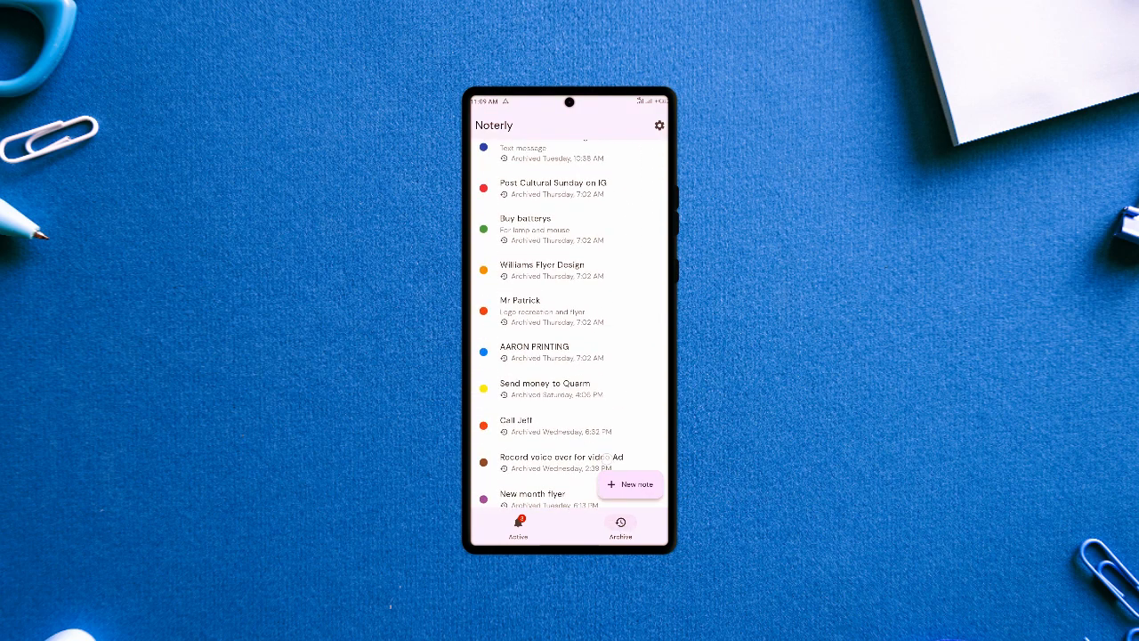
left_click(541, 271)
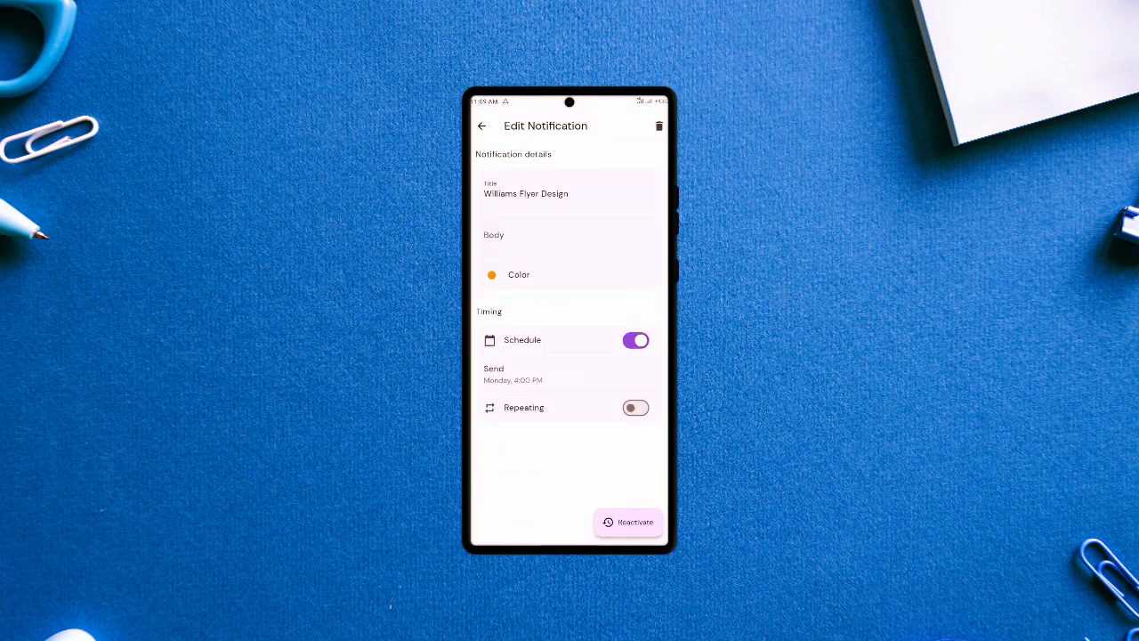
left_click(481, 124)
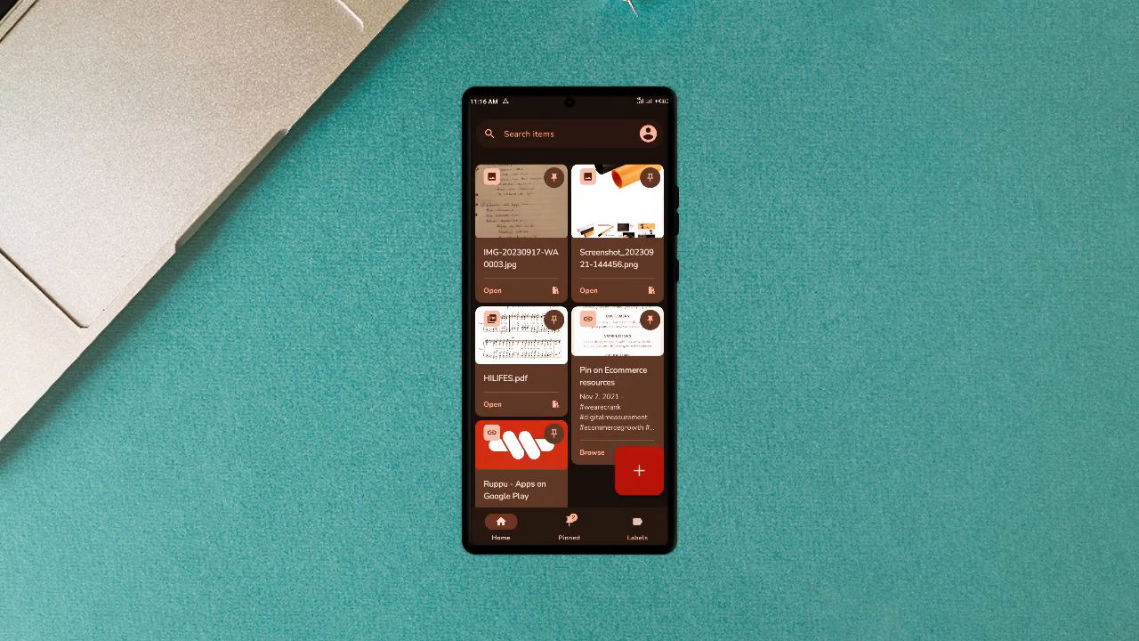
Show only the pinned items: an image file and the ecommerce resources pin.
left_click(569, 525)
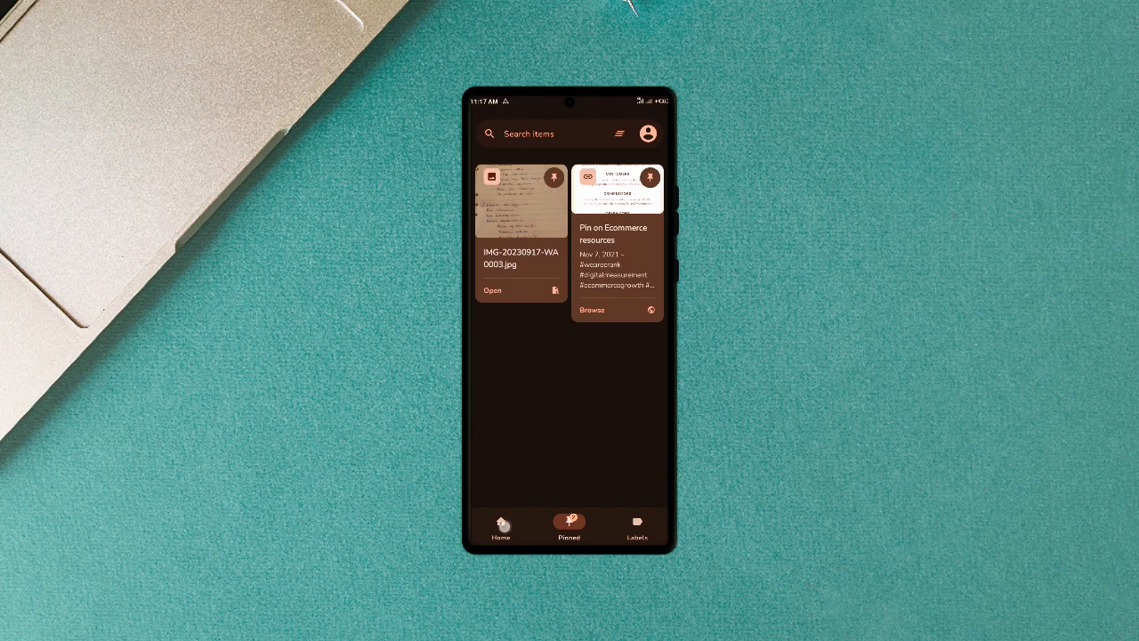
left_click(501, 525)
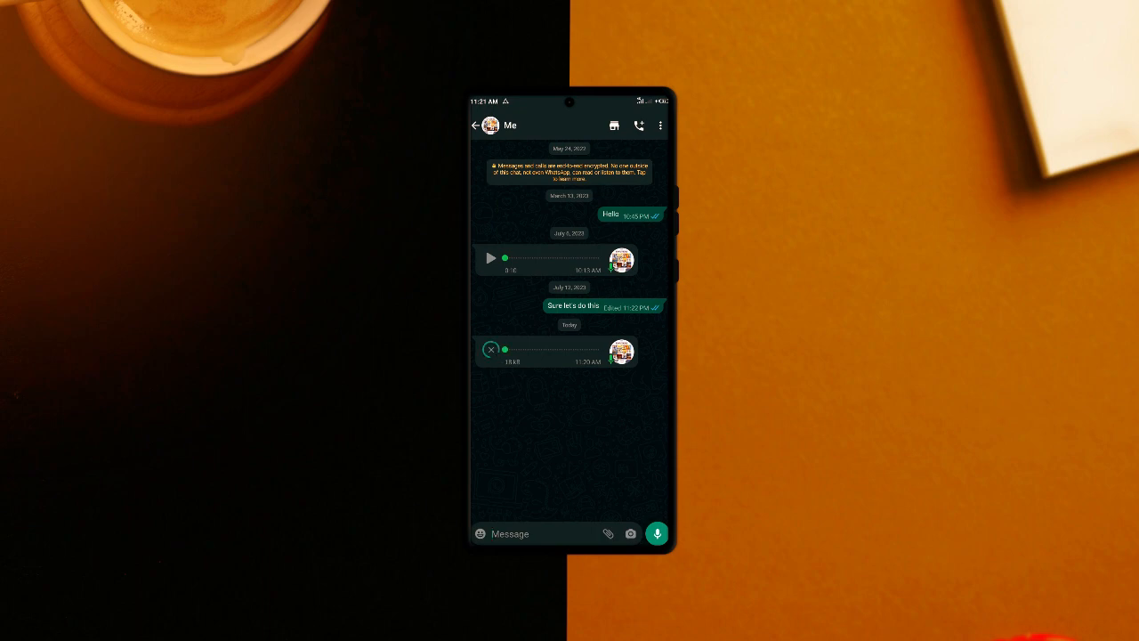
Share the latest WhatsApp voice message to Transcriber via the share sheet.
left_click(491, 349)
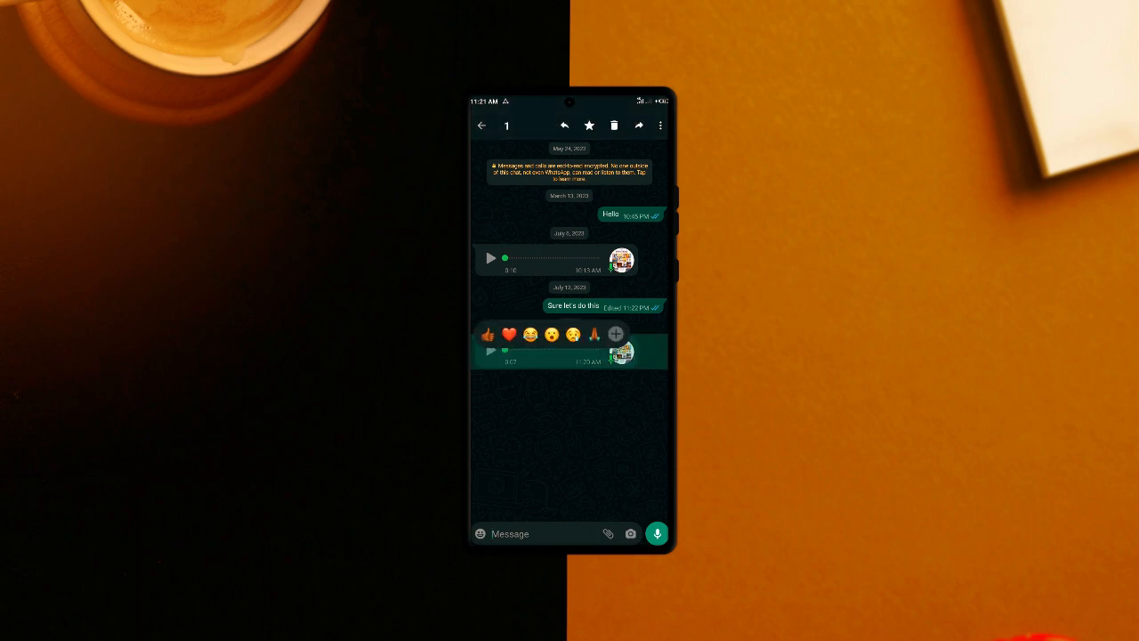
left_click(661, 125)
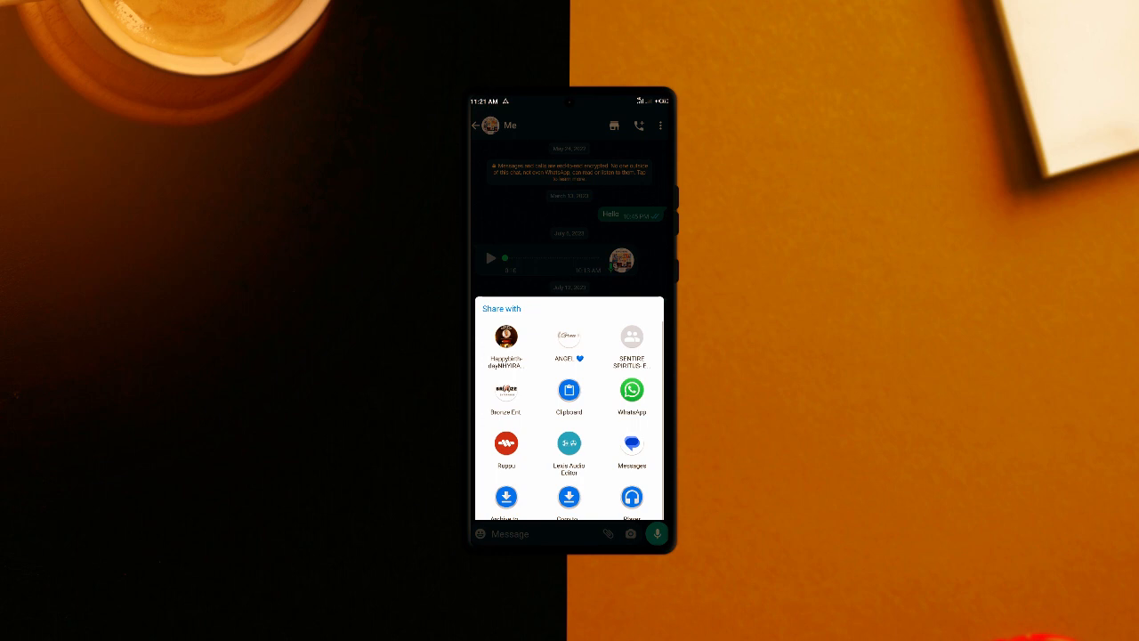
scroll("down", 3)
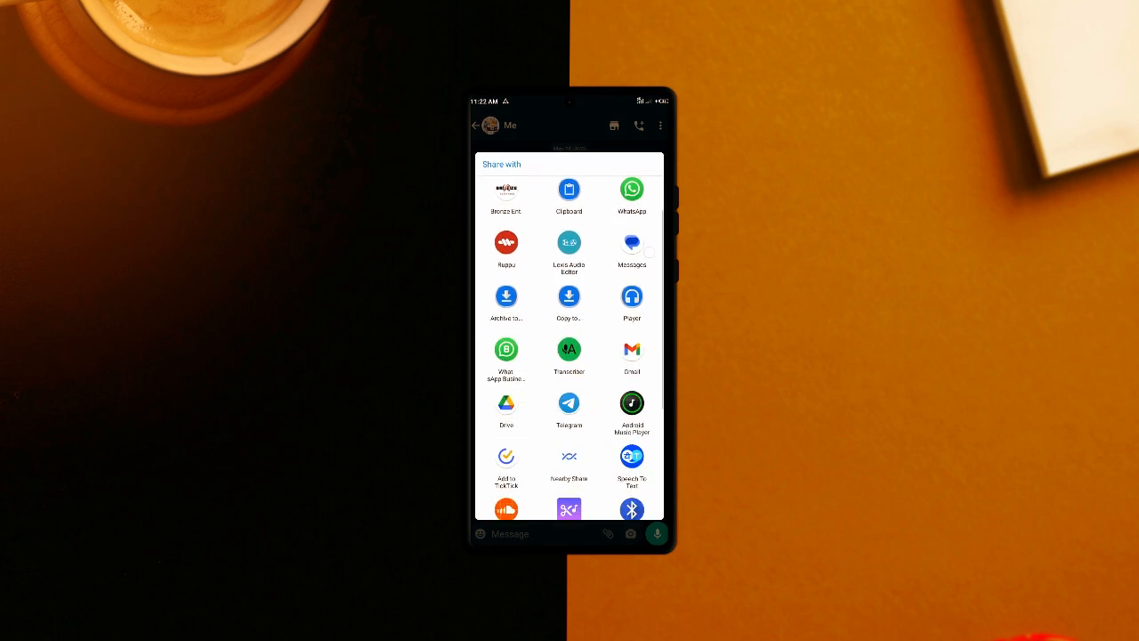
left_click(569, 356)
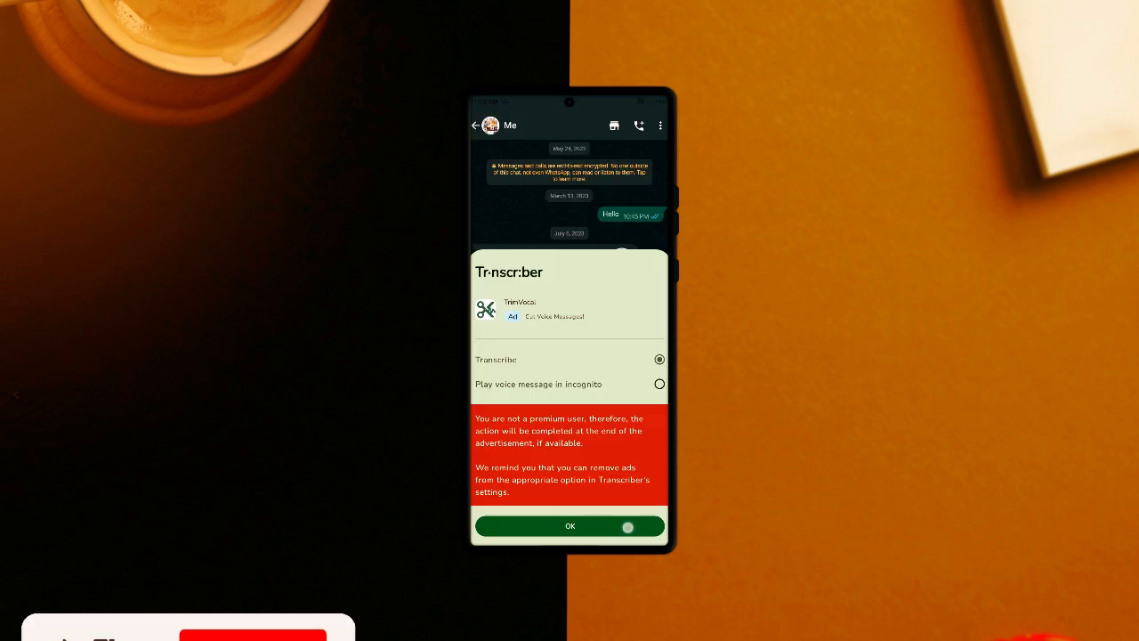
Confirm transcribing the shared voice message with Transcribe selected.
left_click(570, 527)
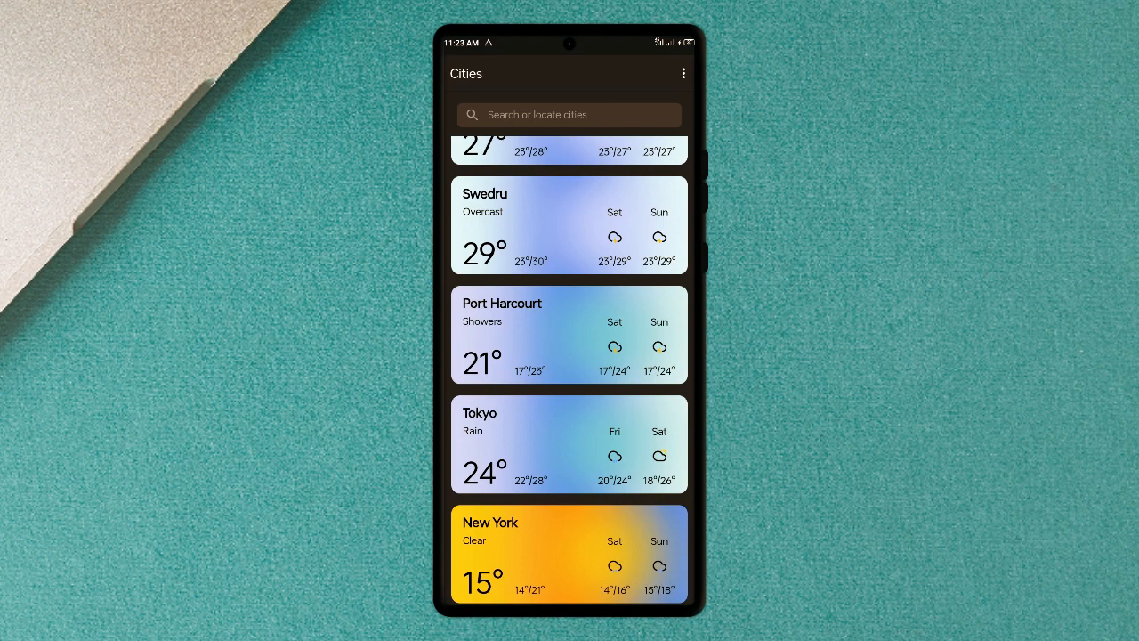
Open New York's detailed forecast: 15°, clear, feels like 15°.
left_click(570, 552)
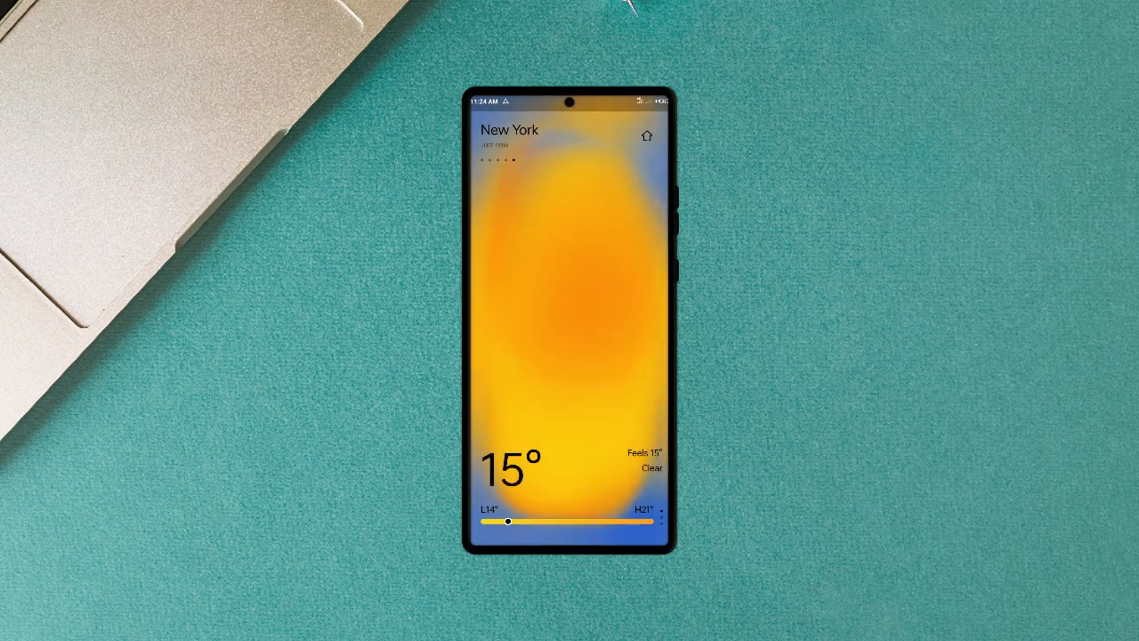
left_click(647, 136)
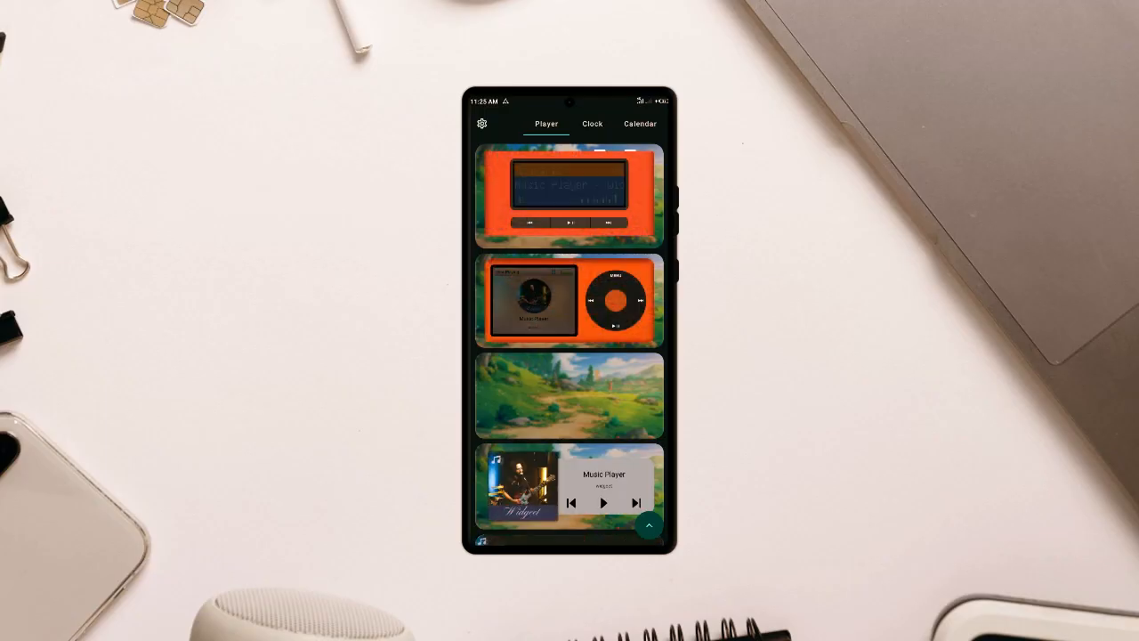
Browse the clock and calendar widgets, then the device info widgets with storage and memory gauges.
left_click(591, 125)
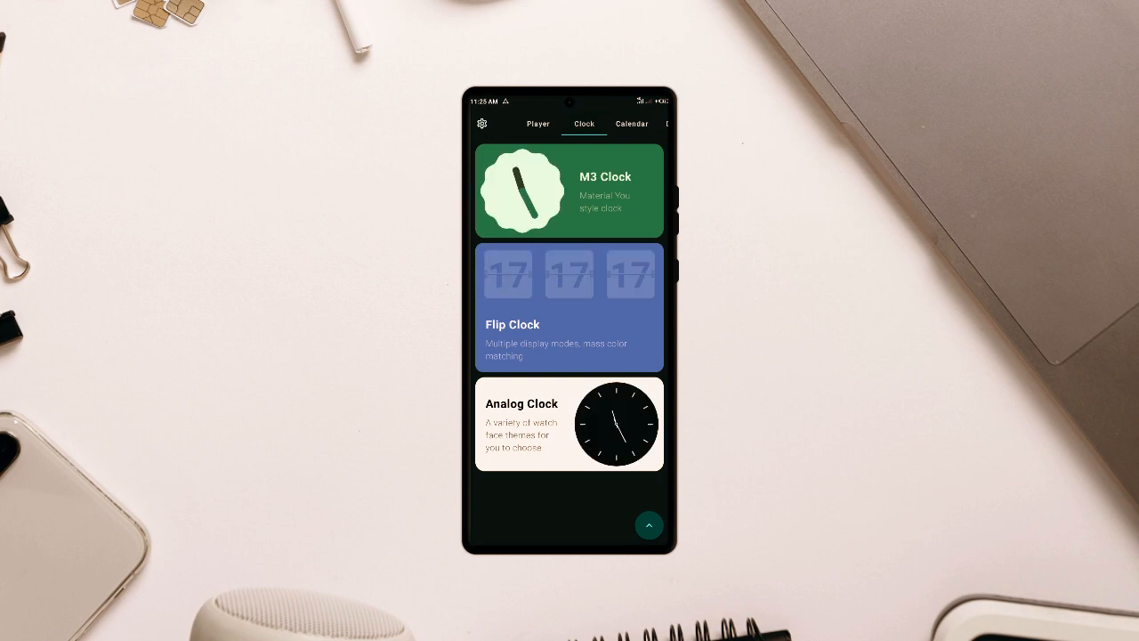
scroll("down", 3)
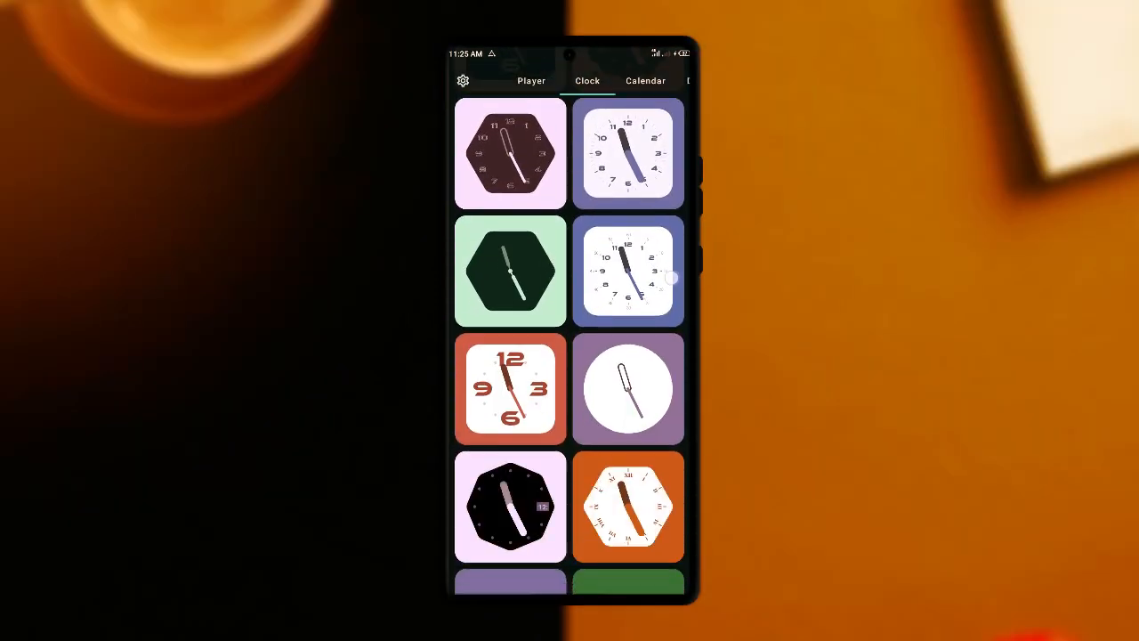
scroll("down", 3)
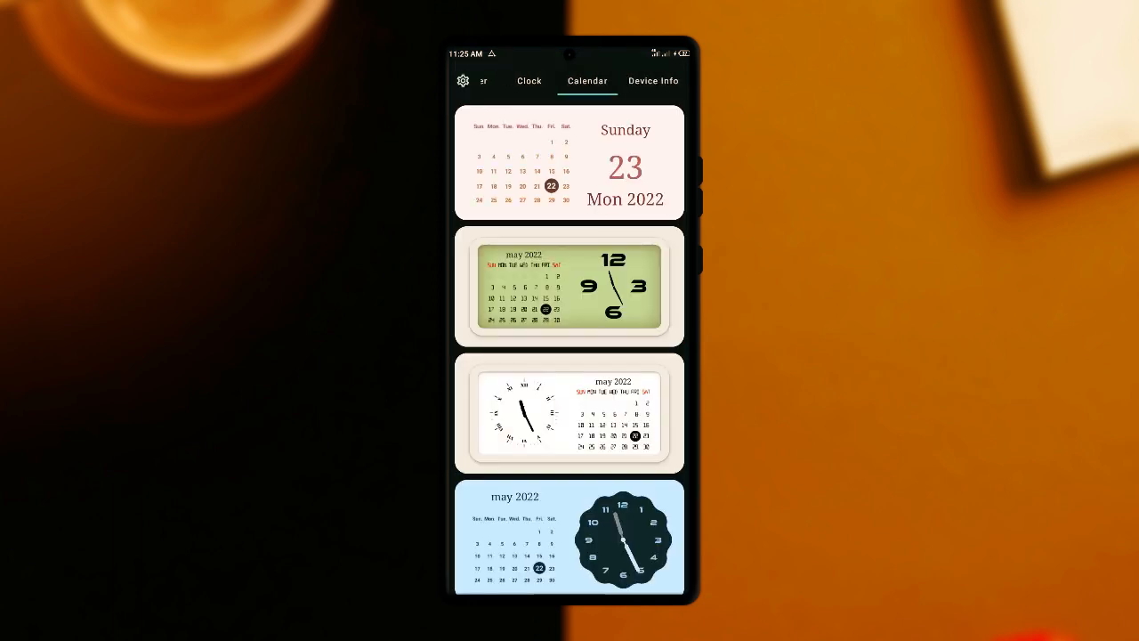
scroll("down", 3)
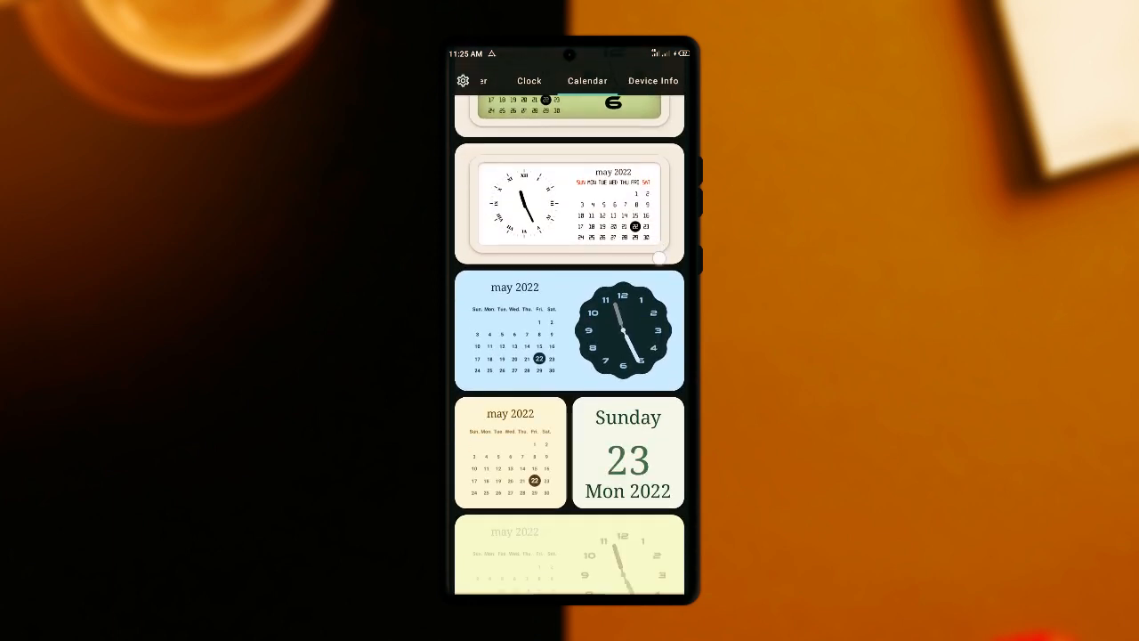
left_click(587, 82)
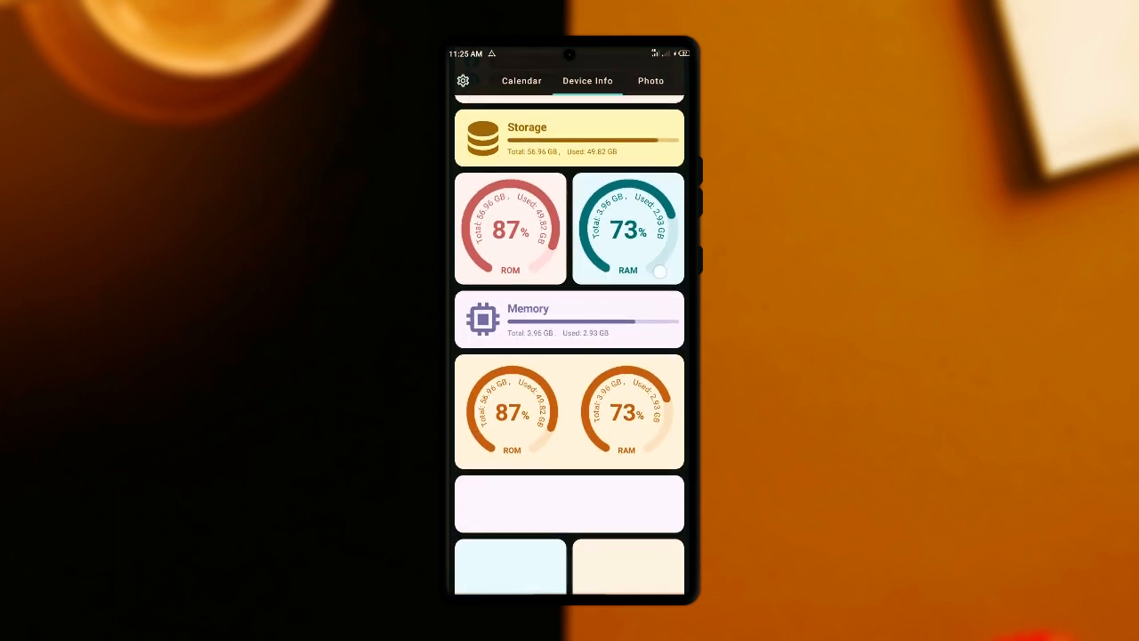
scroll("down", 3)
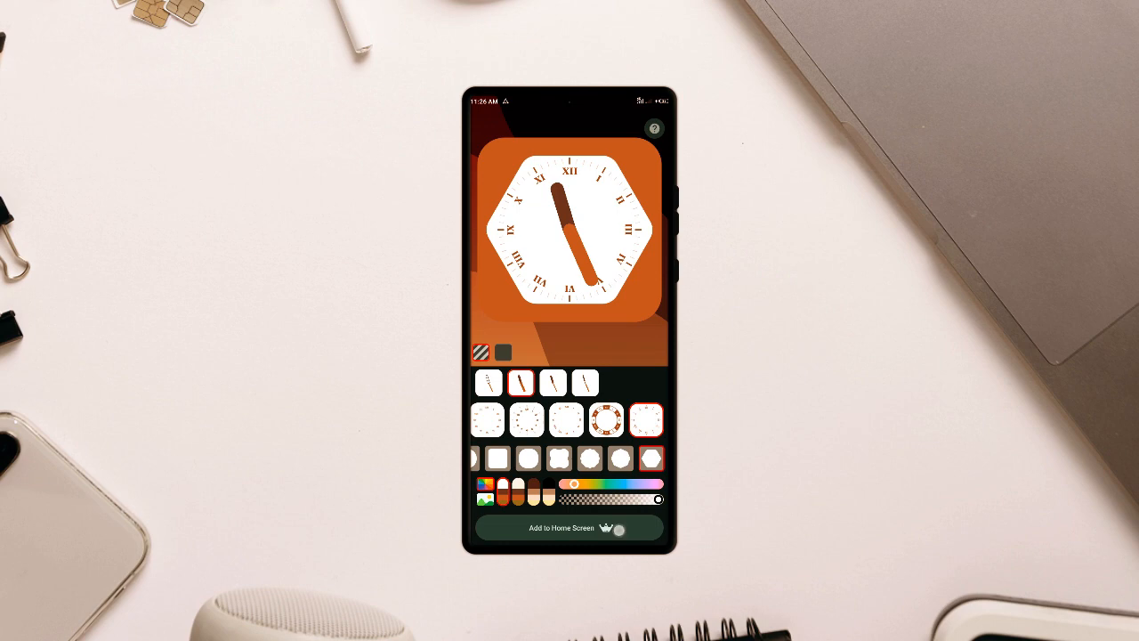
Add the orange hexagonal clock widget to the home screen with automatic placement.
left_click(568, 526)
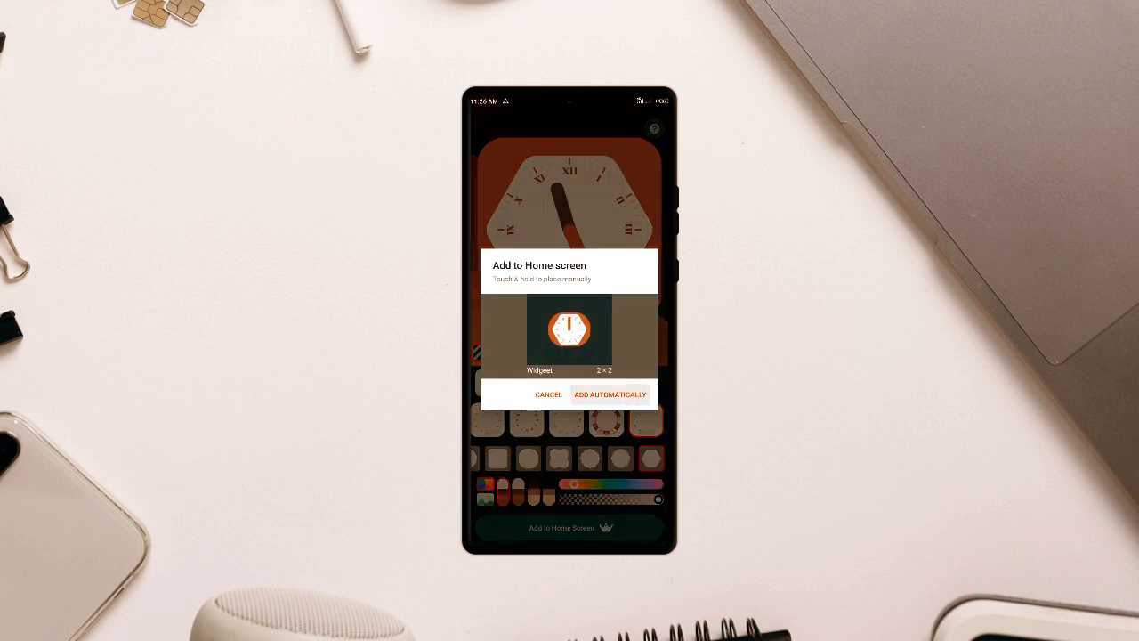
left_click(608, 395)
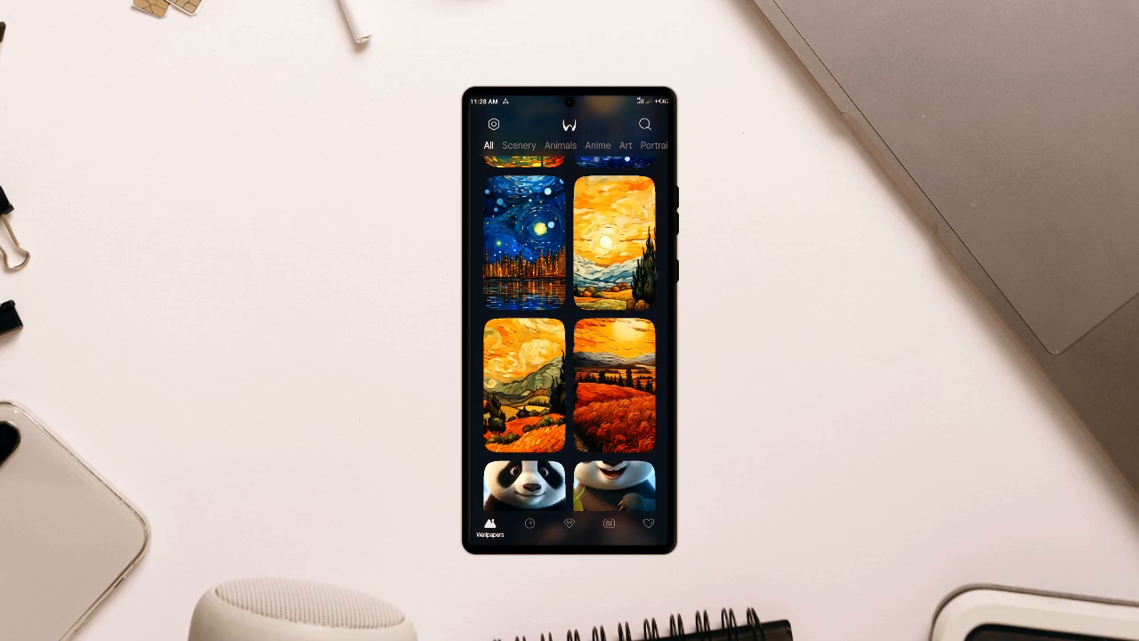
Browse the AI wallpaper grid, then move through the Scenery, Animals and Anime categories.
scroll("down", 3)
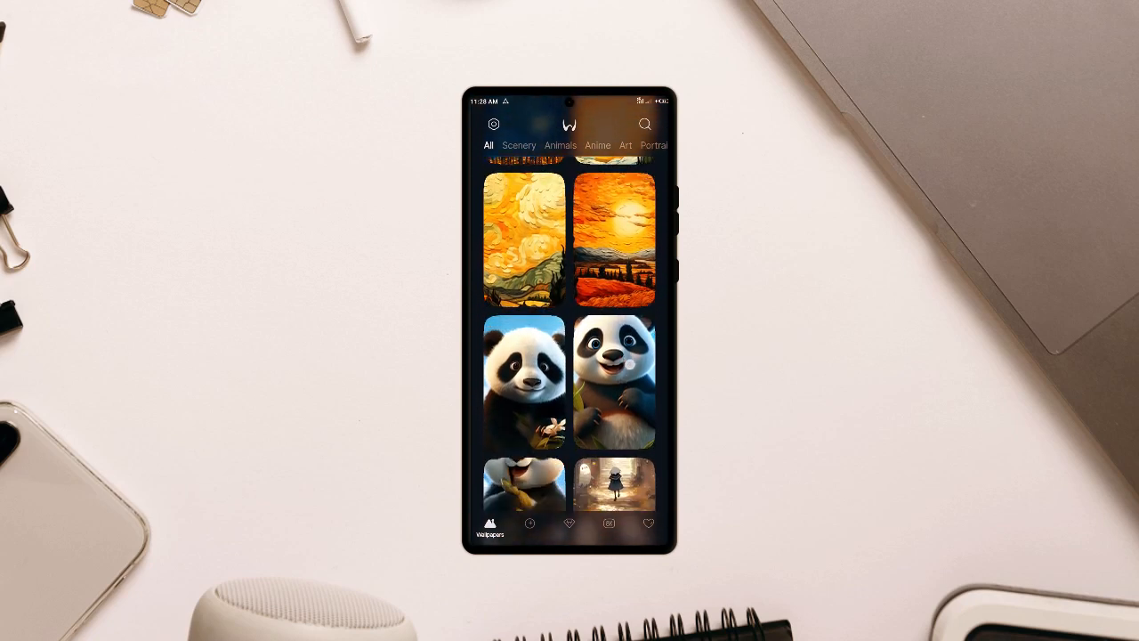
scroll("down", 3)
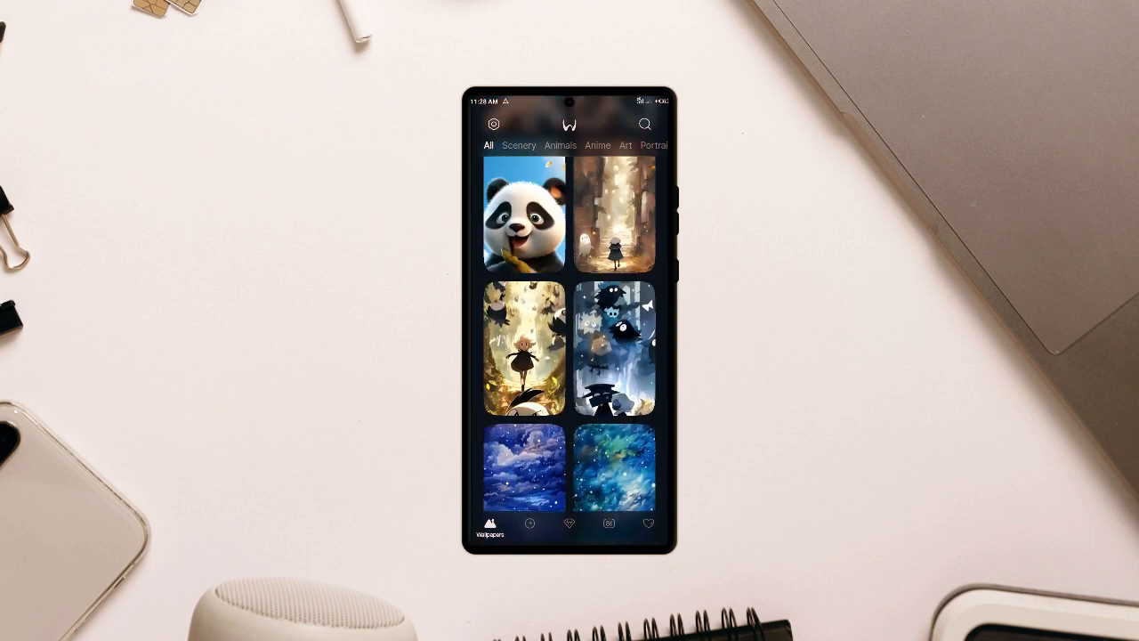
left_click(519, 146)
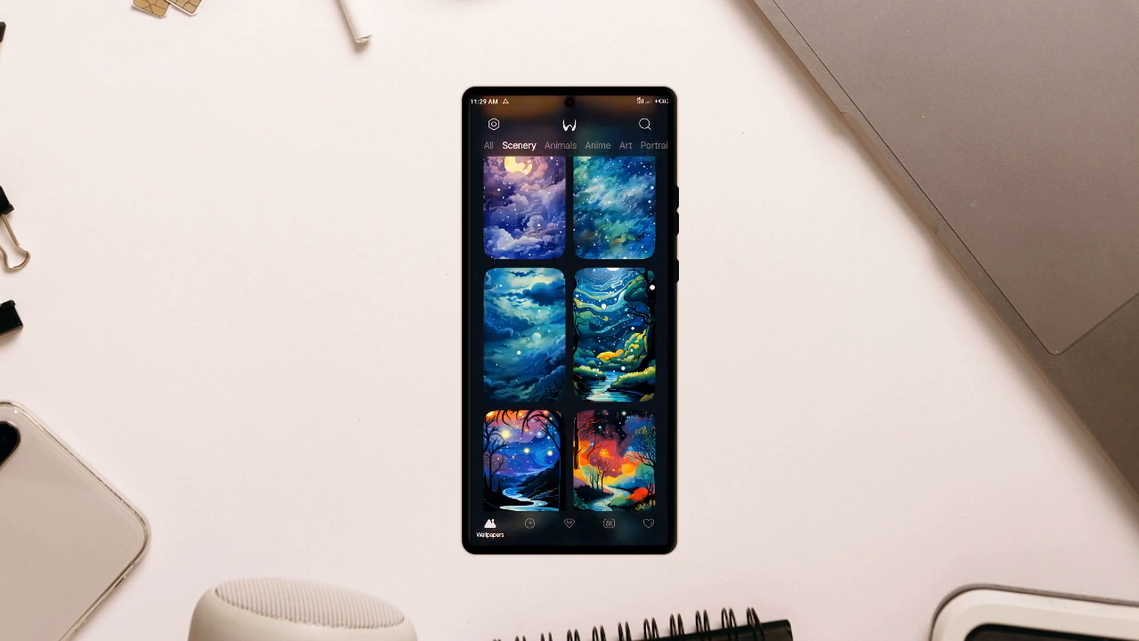
left_click(561, 146)
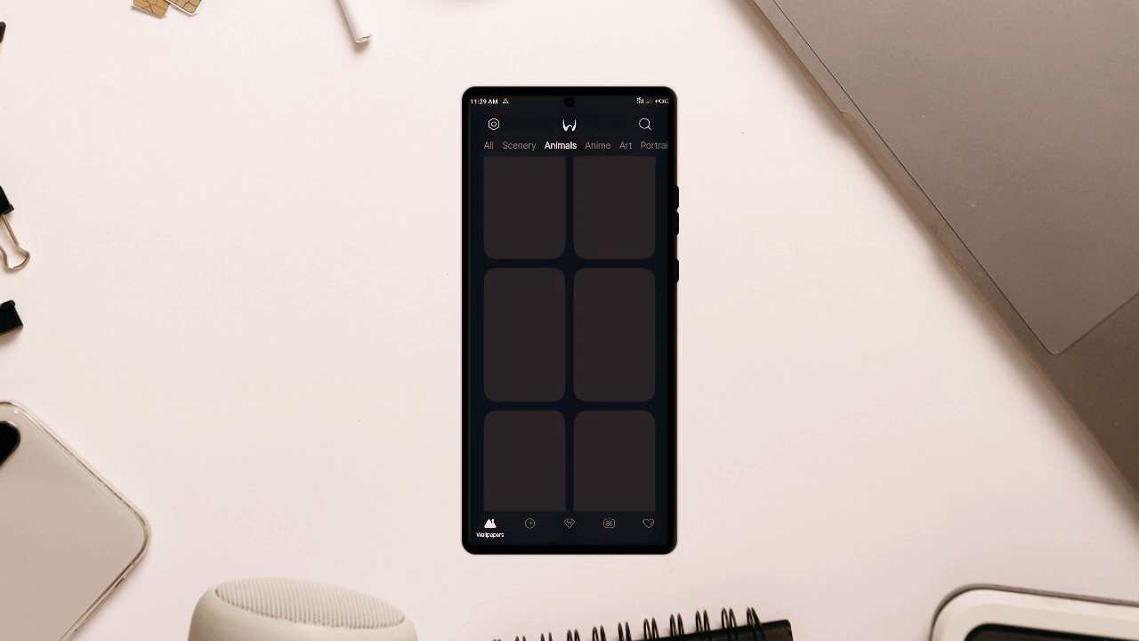
left_click(596, 146)
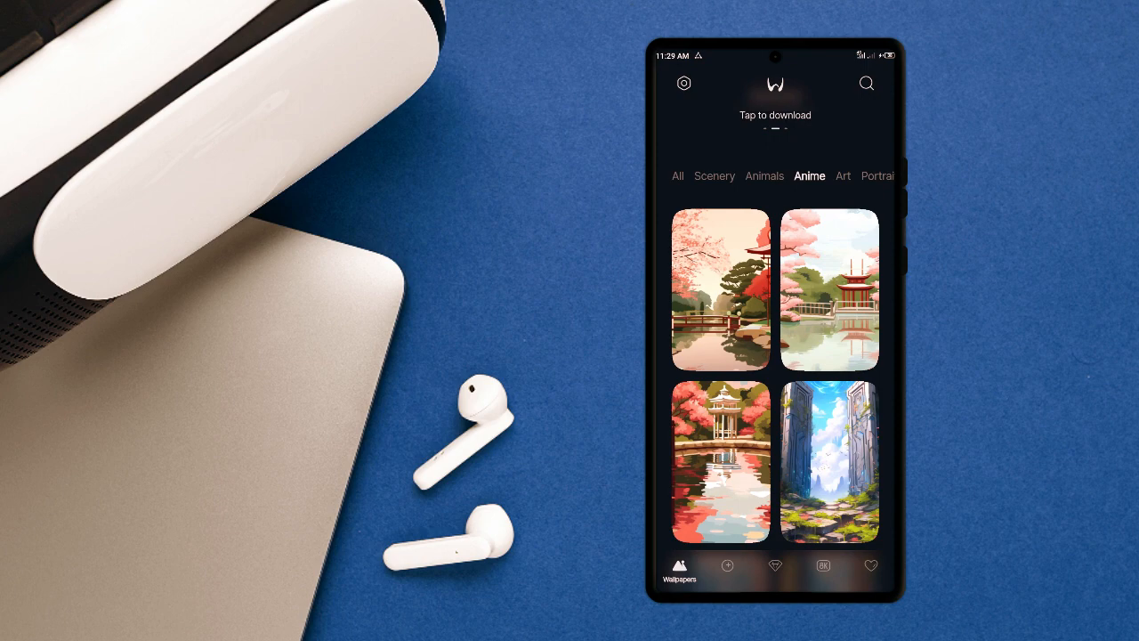
Scroll the Anime wallpapers past the garden and archway images and select an archway wallpaper.
scroll("down", 3)
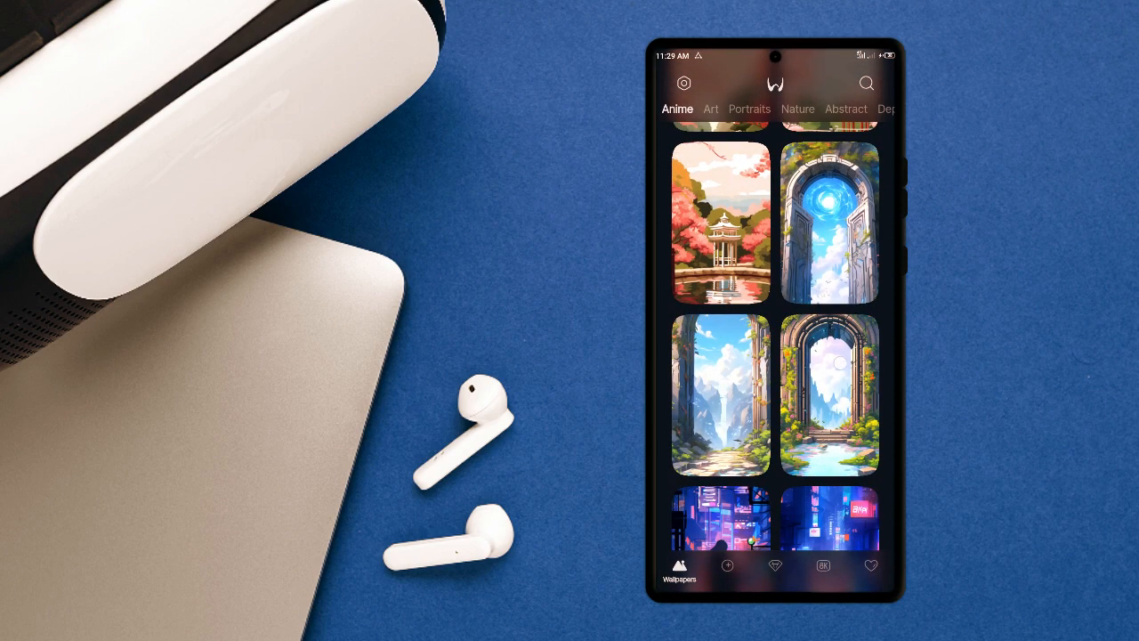
scroll("down", 3)
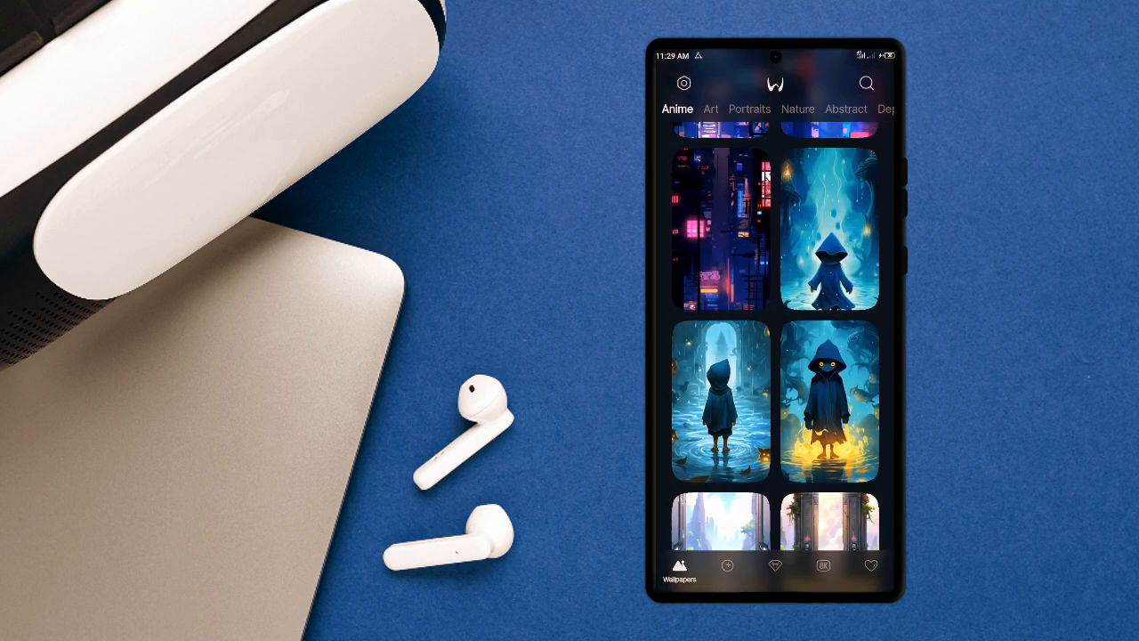
scroll("down", 3)
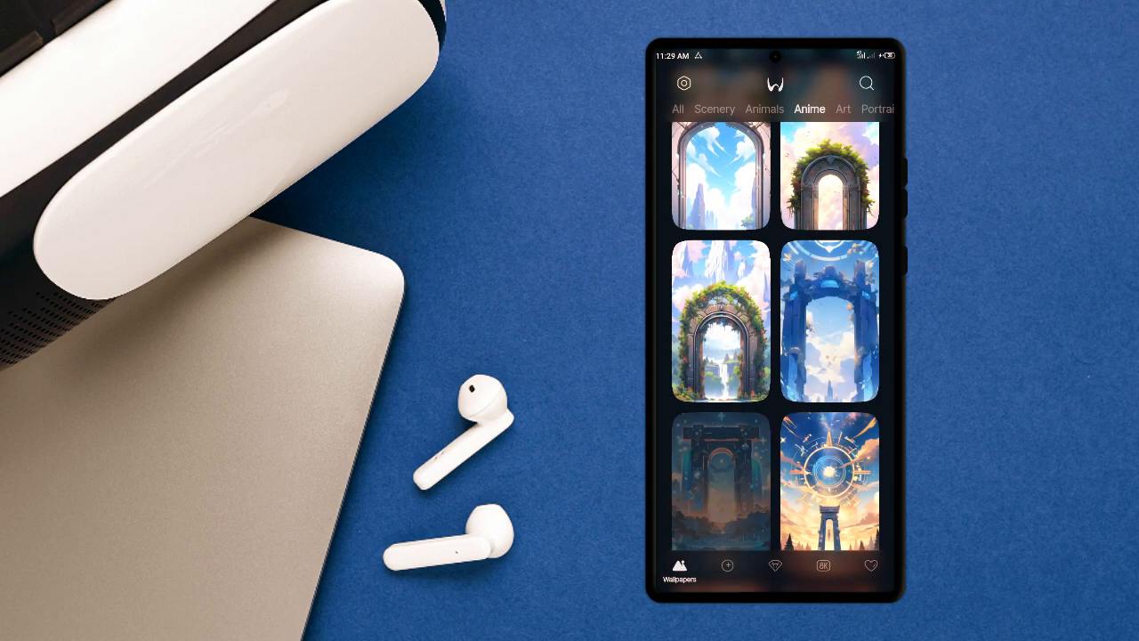
left_click(677, 109)
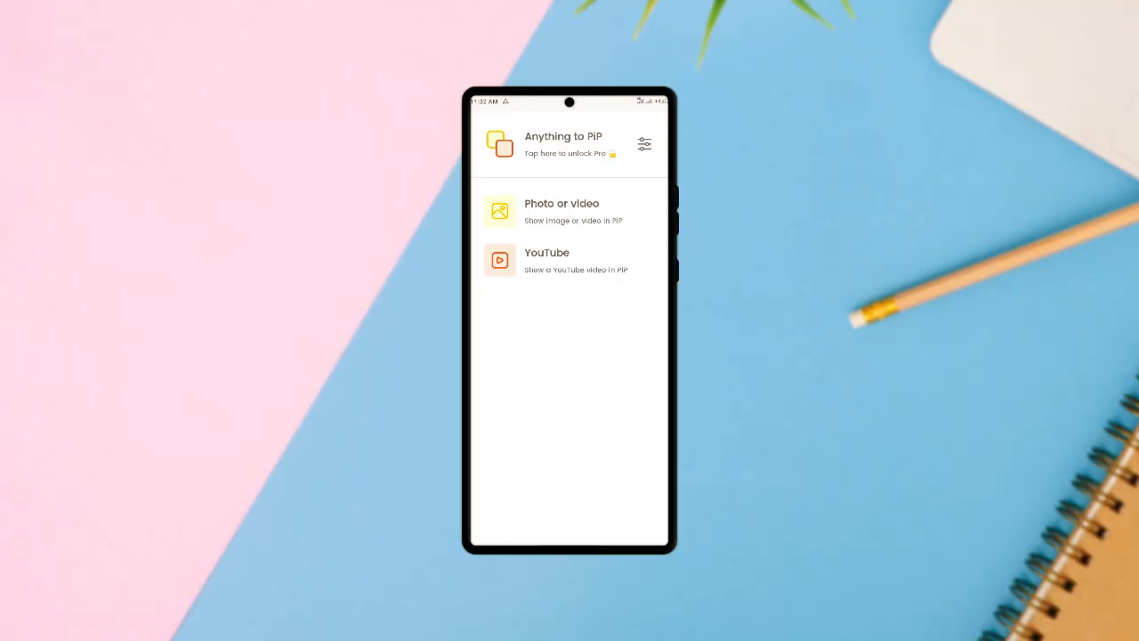
Grab a YouTube video link via Recents and load it into Anything to PiP's YouTube screen.
left_click(547, 260)
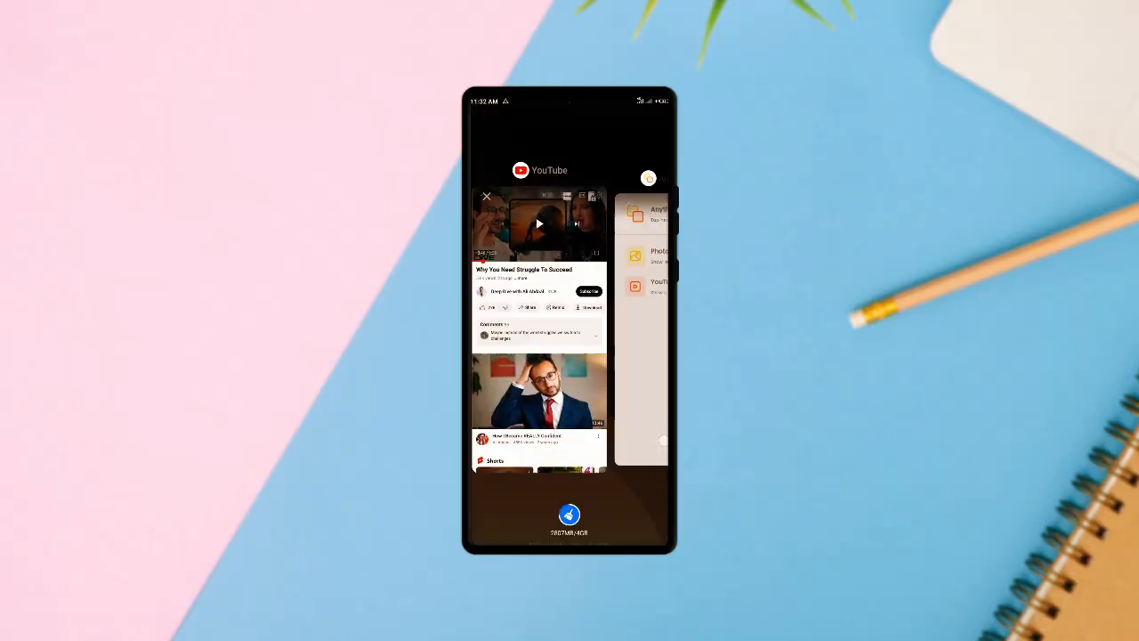
left_click(537, 223)
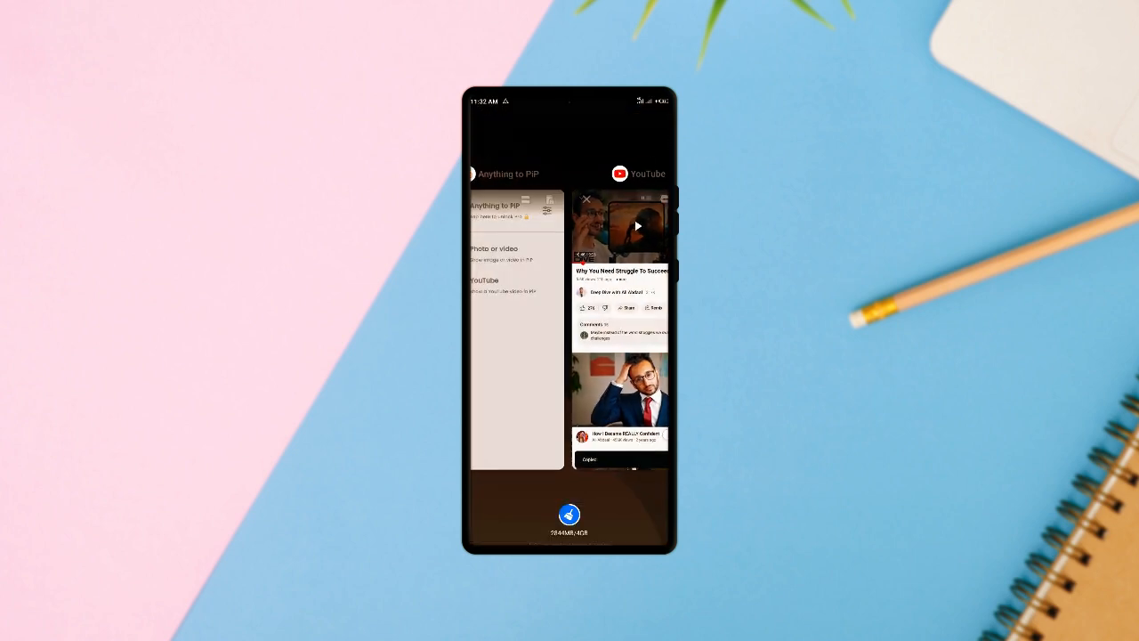
left_click(637, 175)
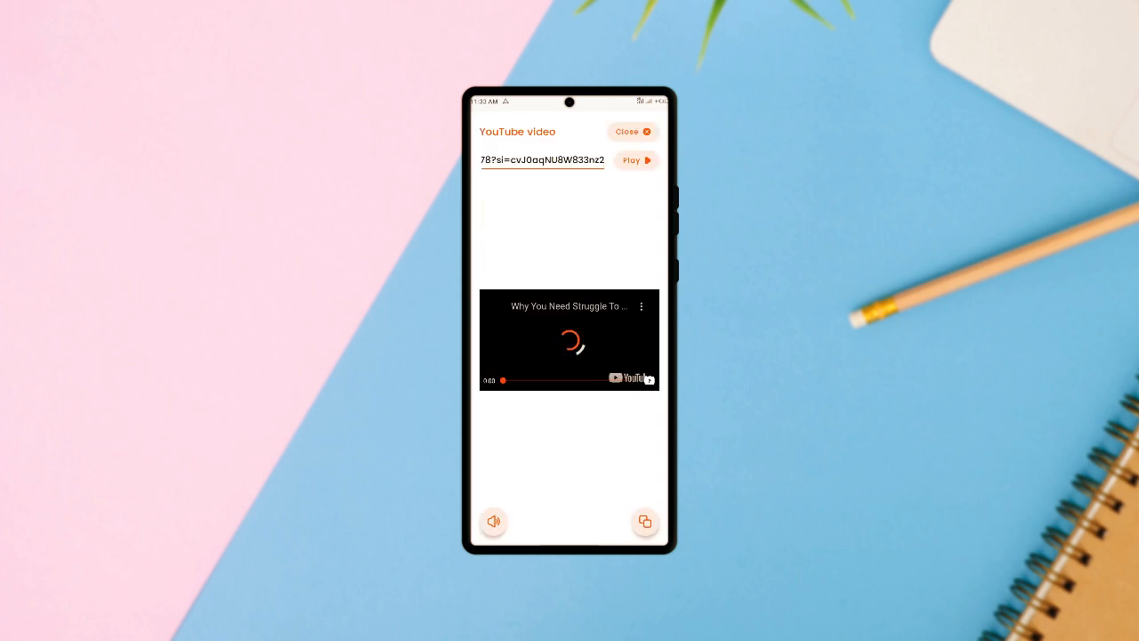
Play the loaded YouTube video and pop it into a floating picture-in-picture window.
left_click(635, 160)
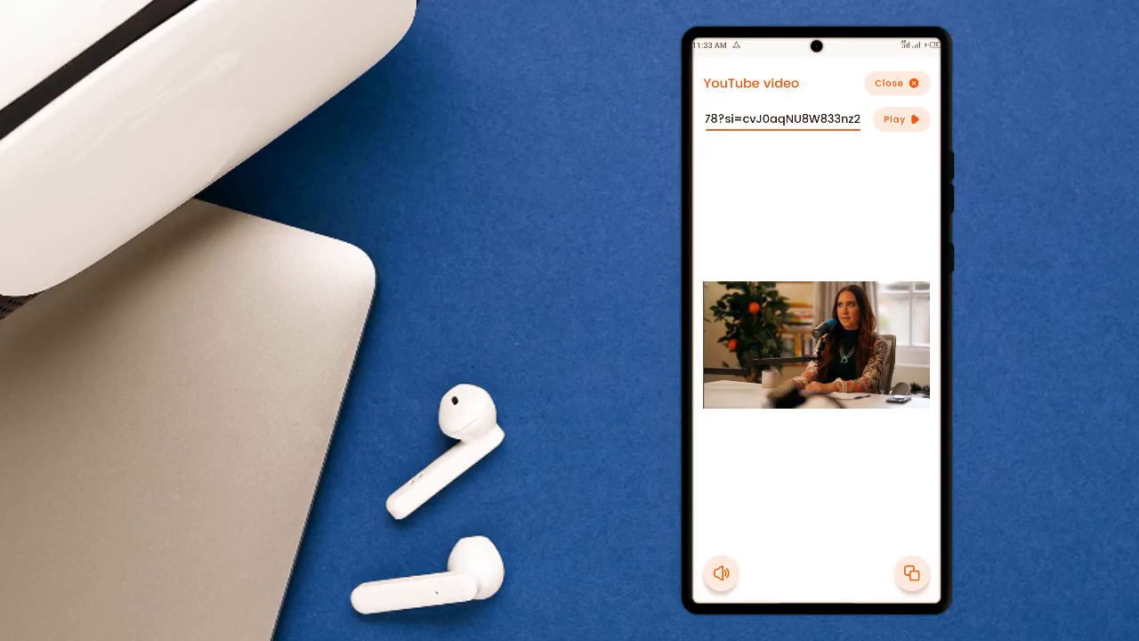
left_click(897, 84)
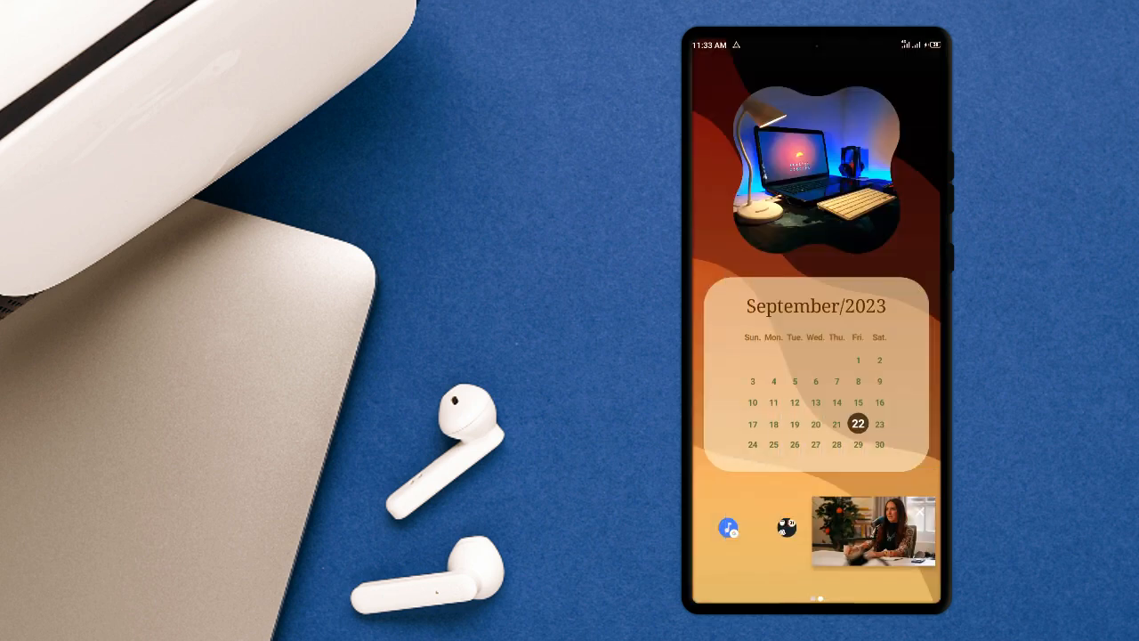